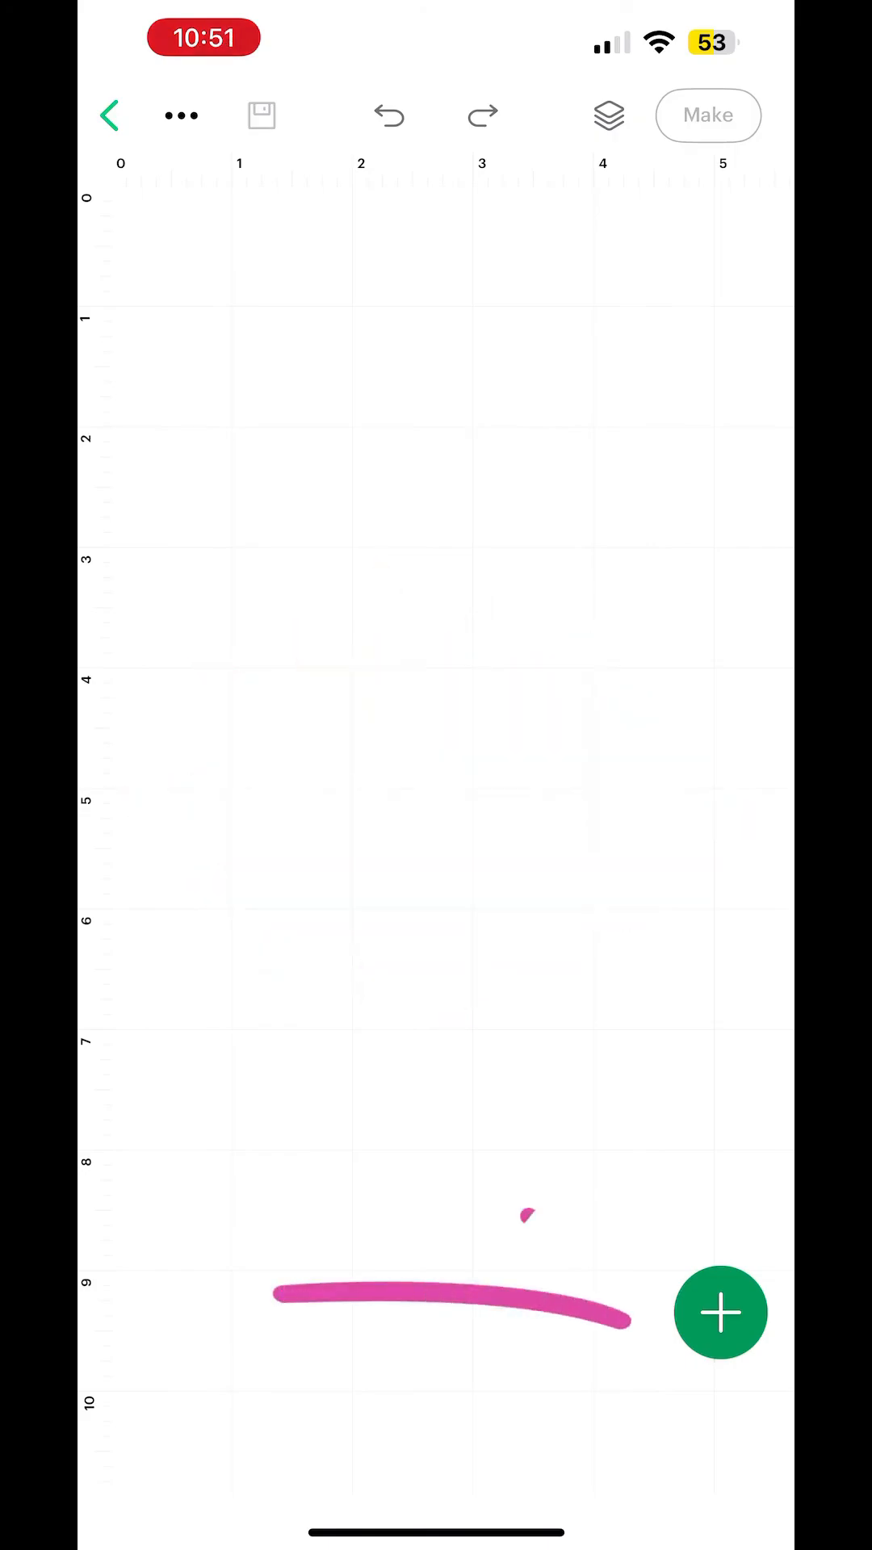
Step: Bring up the add menu (image, shape, text, template, upload) over the blank canvas
{"action": "left_click", "coordinate": [387, 115]}
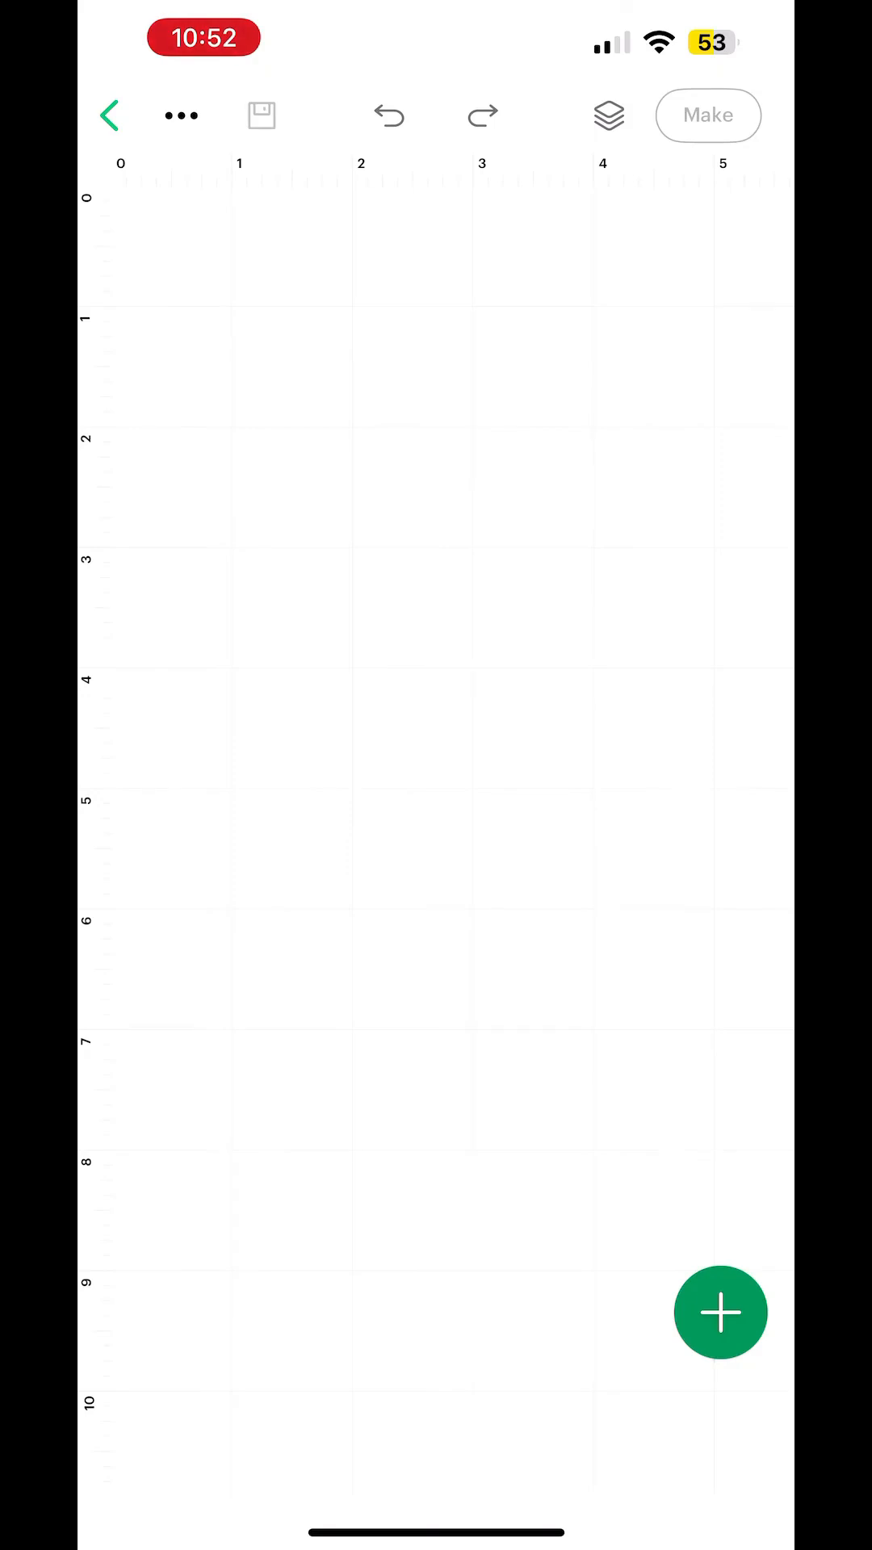
{"action": "left_click", "coordinate": [720, 1313]}
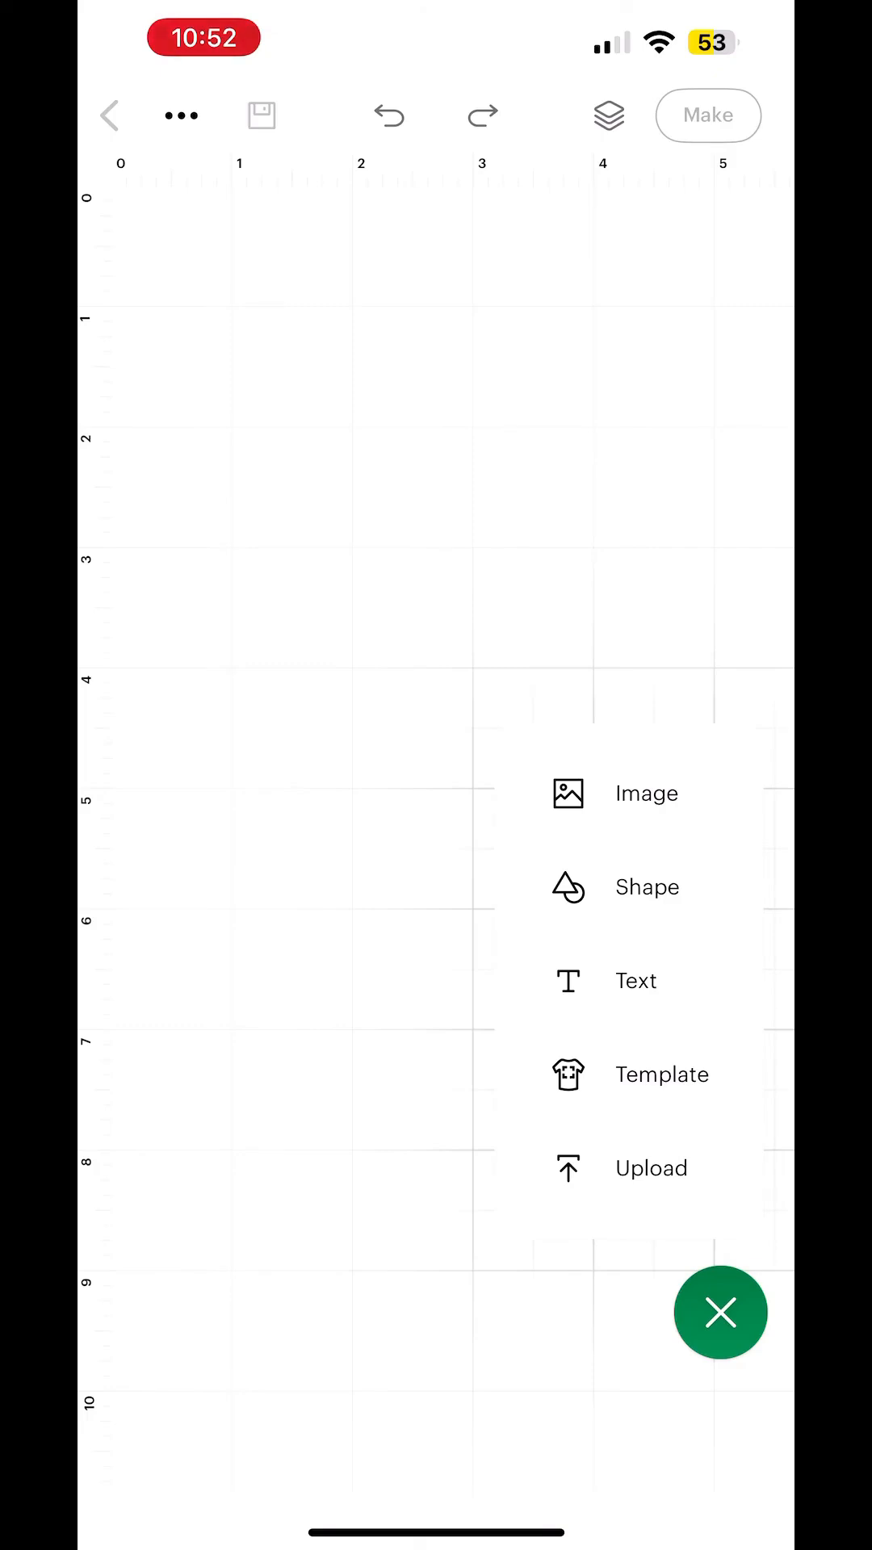
Step: Filter the image library to show only free images
{"action": "left_click", "coordinate": [645, 793]}
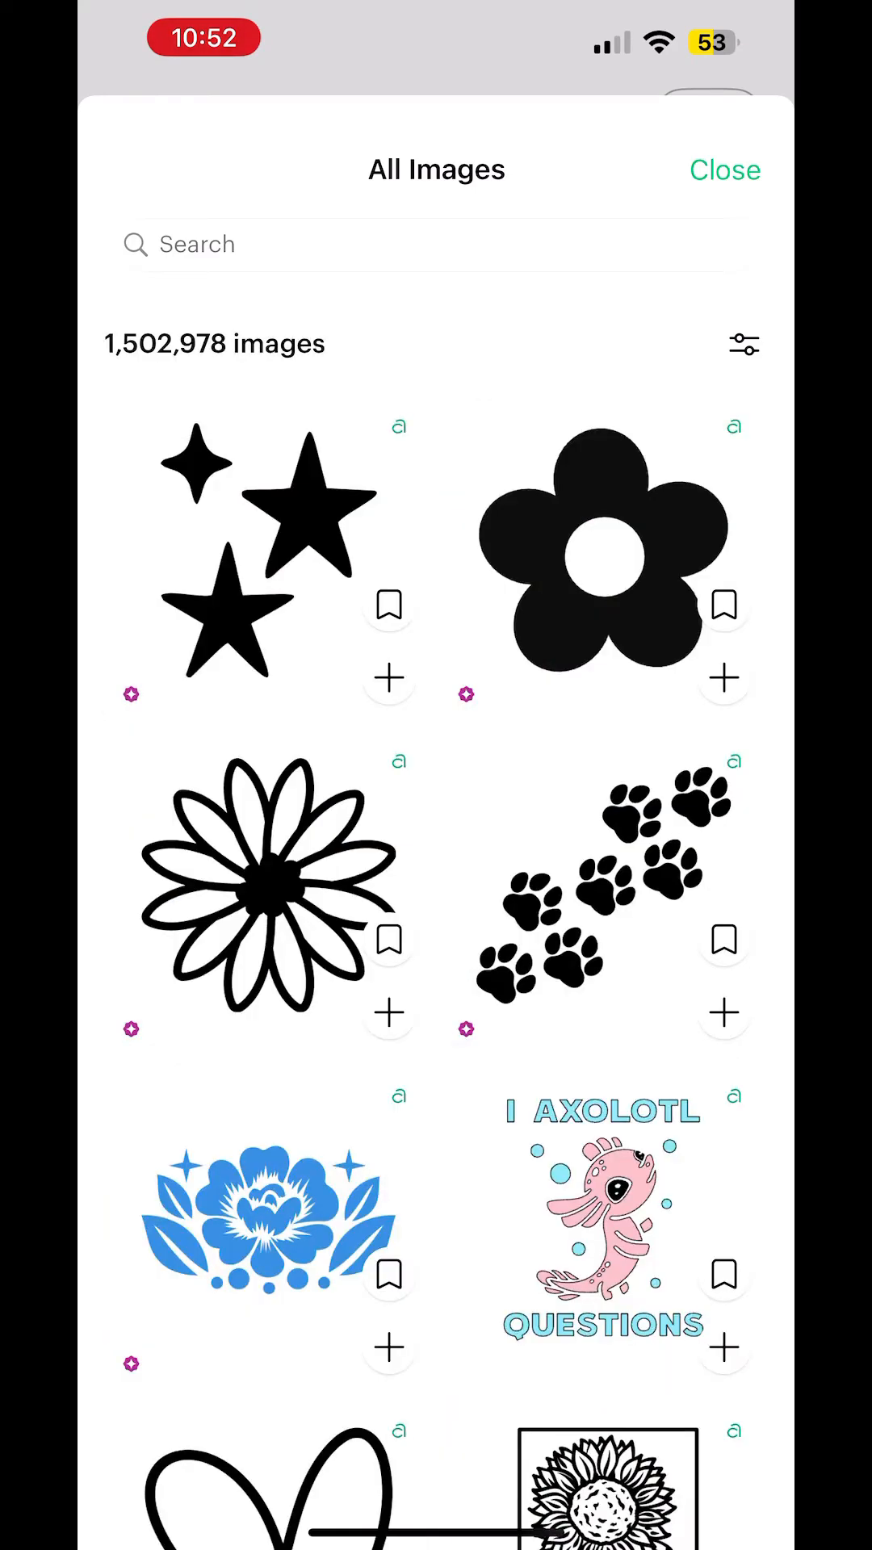
{"action": "left_click", "coordinate": [742, 346]}
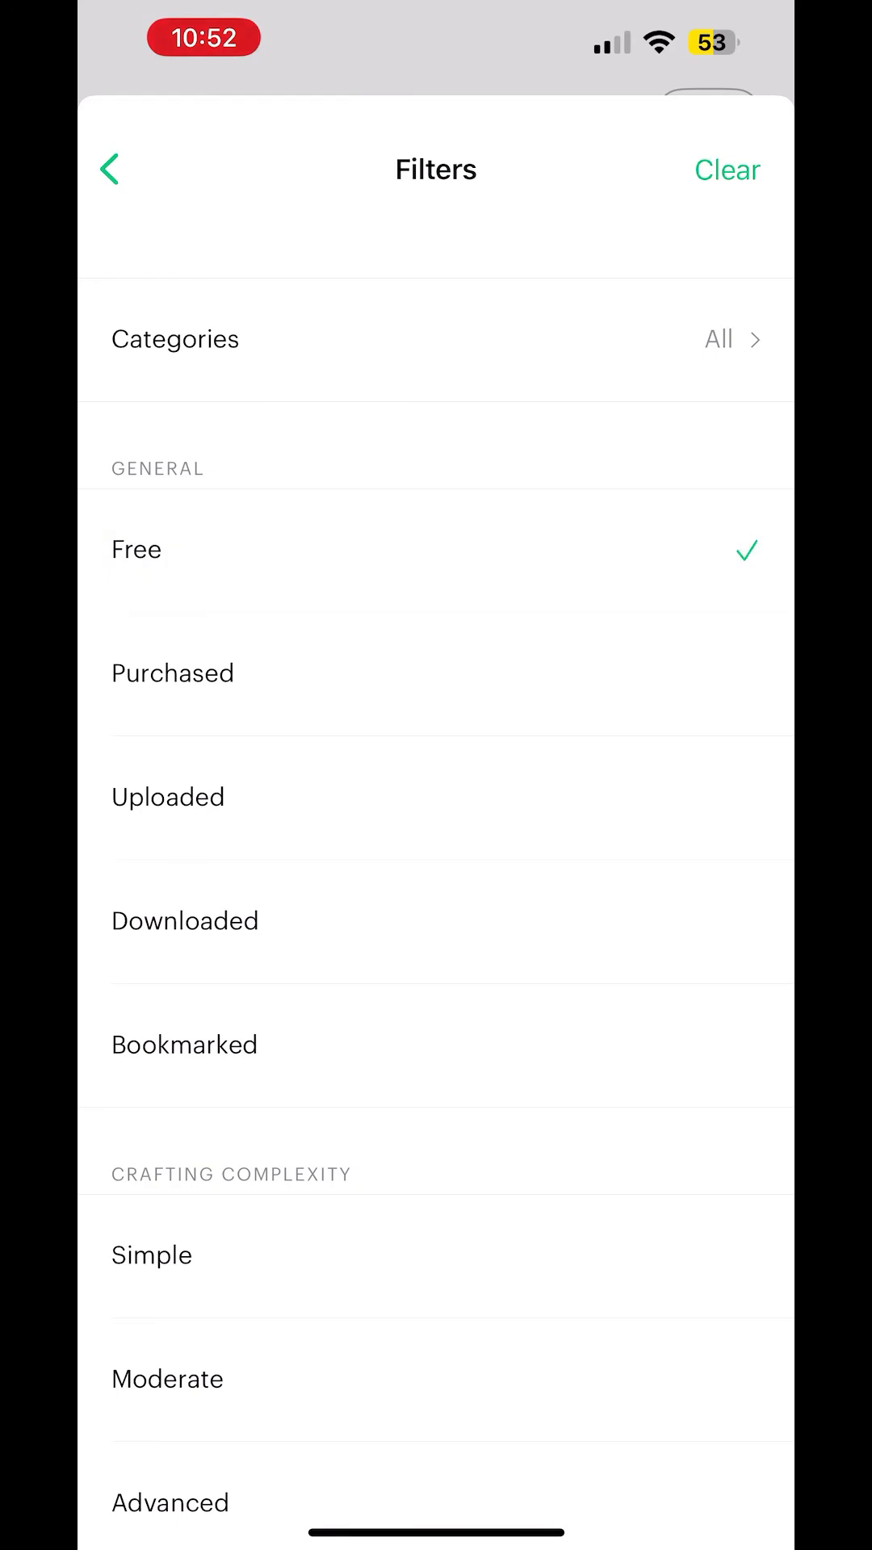
{"action": "left_click", "coordinate": [111, 170]}
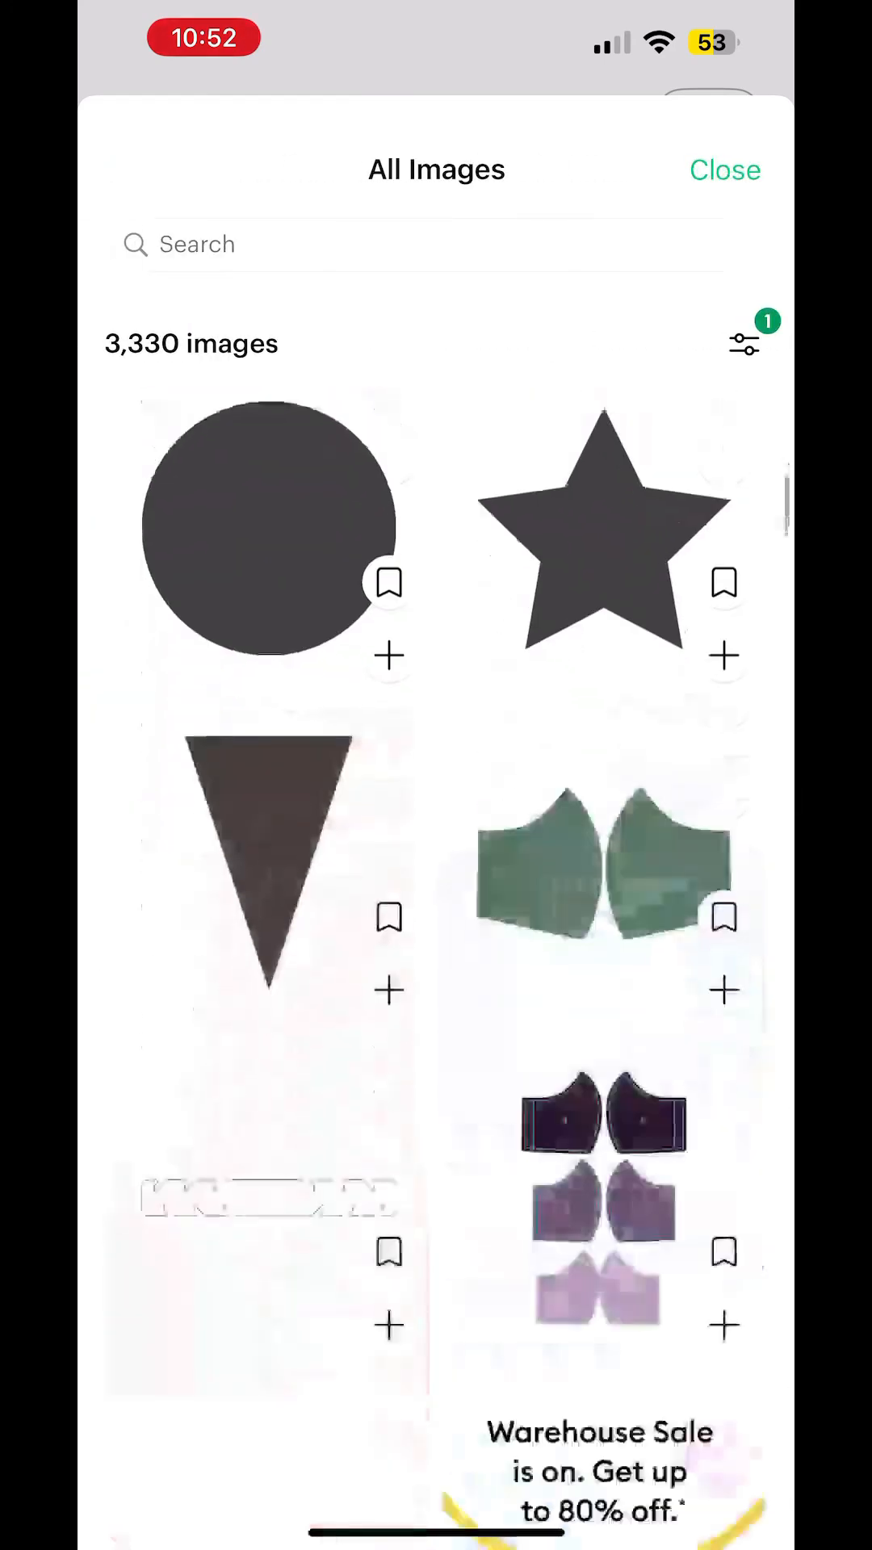
Step: Find the mermaid-tail-in-splash image in the results and add it to the canvas
{"action": "scroll", "scroll_direction": "down", "scroll_amount": 3}
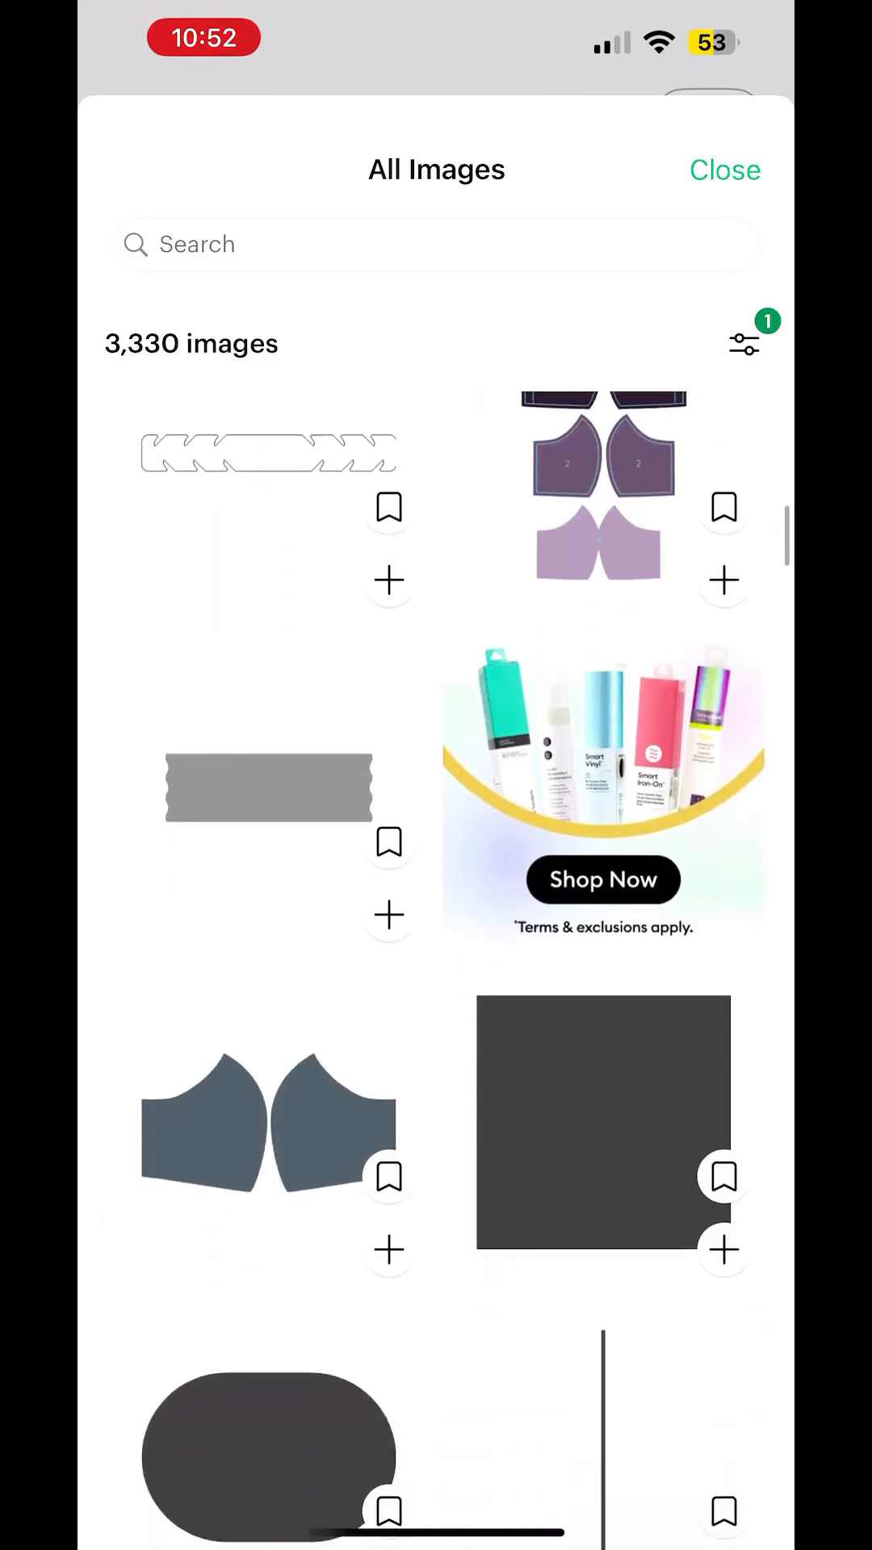
{"action": "scroll", "scroll_direction": "down", "scroll_amount": 3}
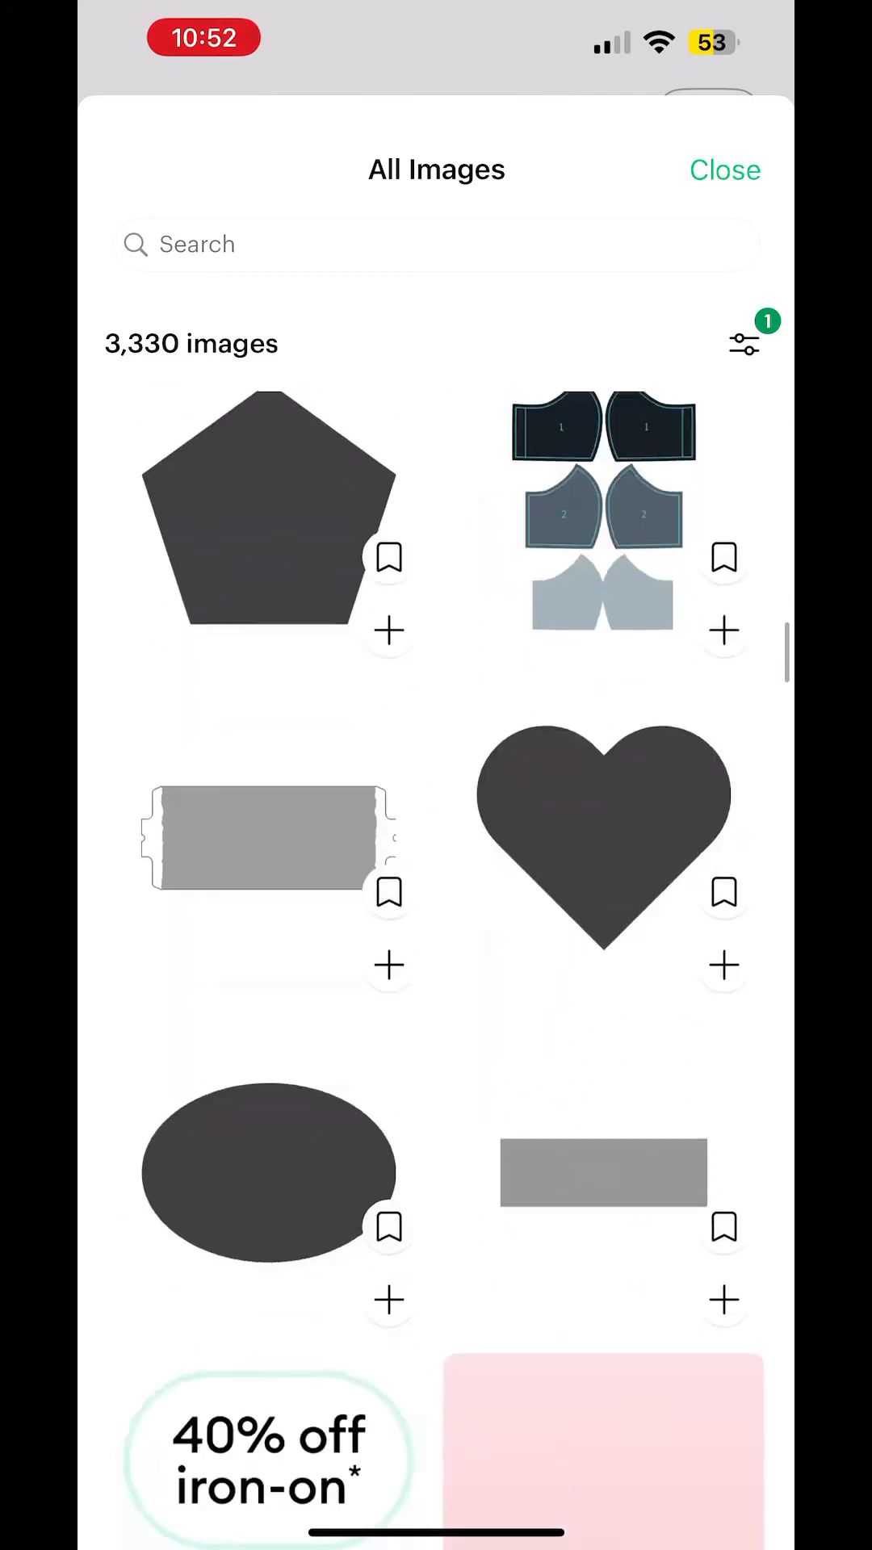
{"action": "scroll", "scroll_direction": "down", "scroll_amount": 3}
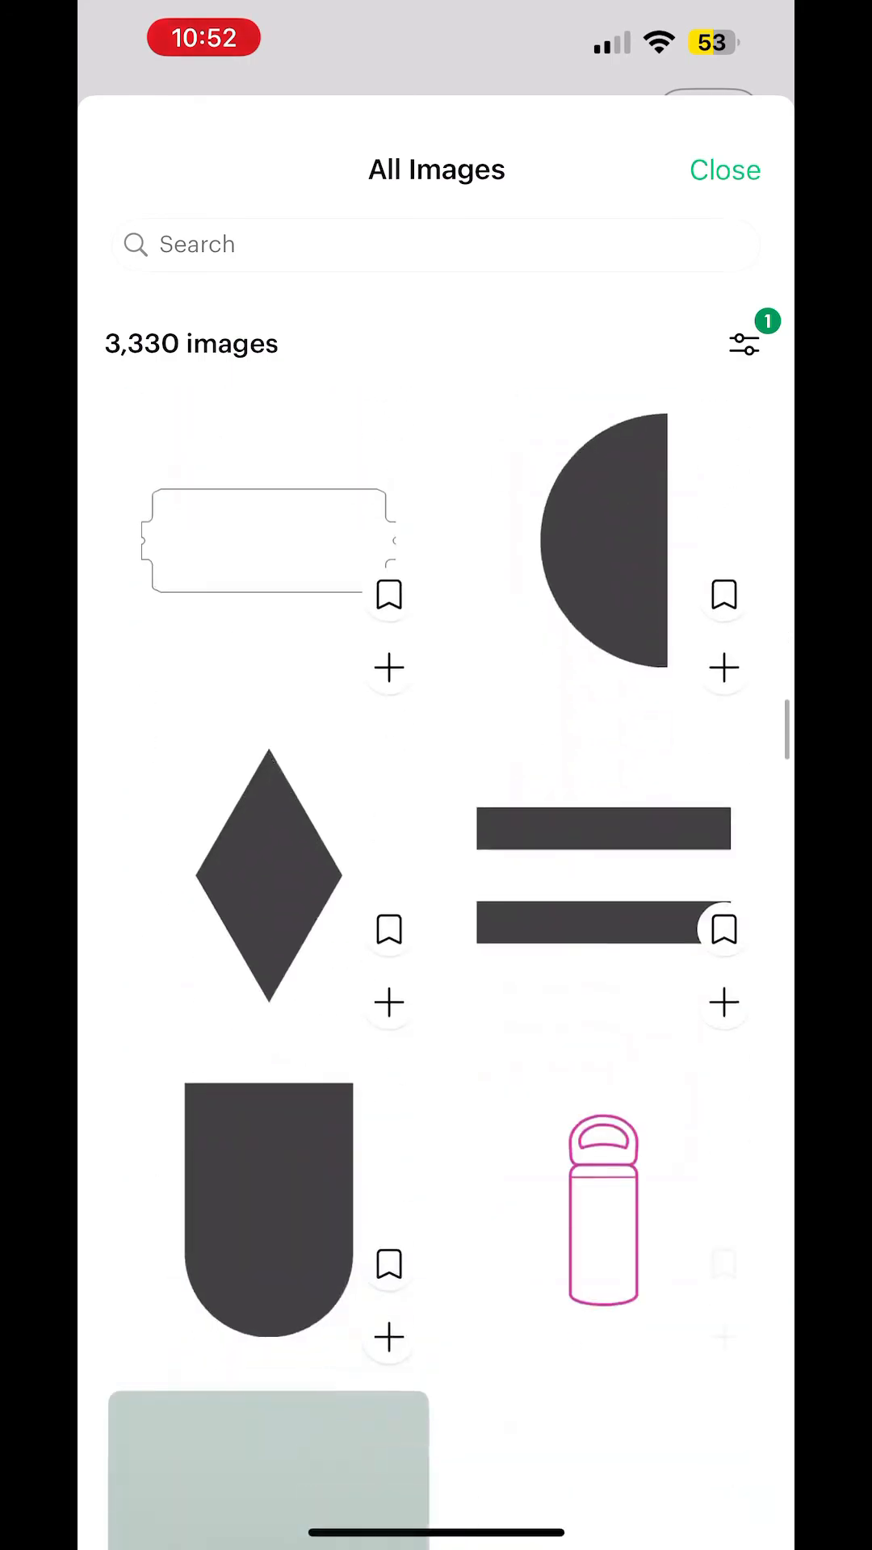
{"action": "scroll", "scroll_direction": "down", "scroll_amount": 3}
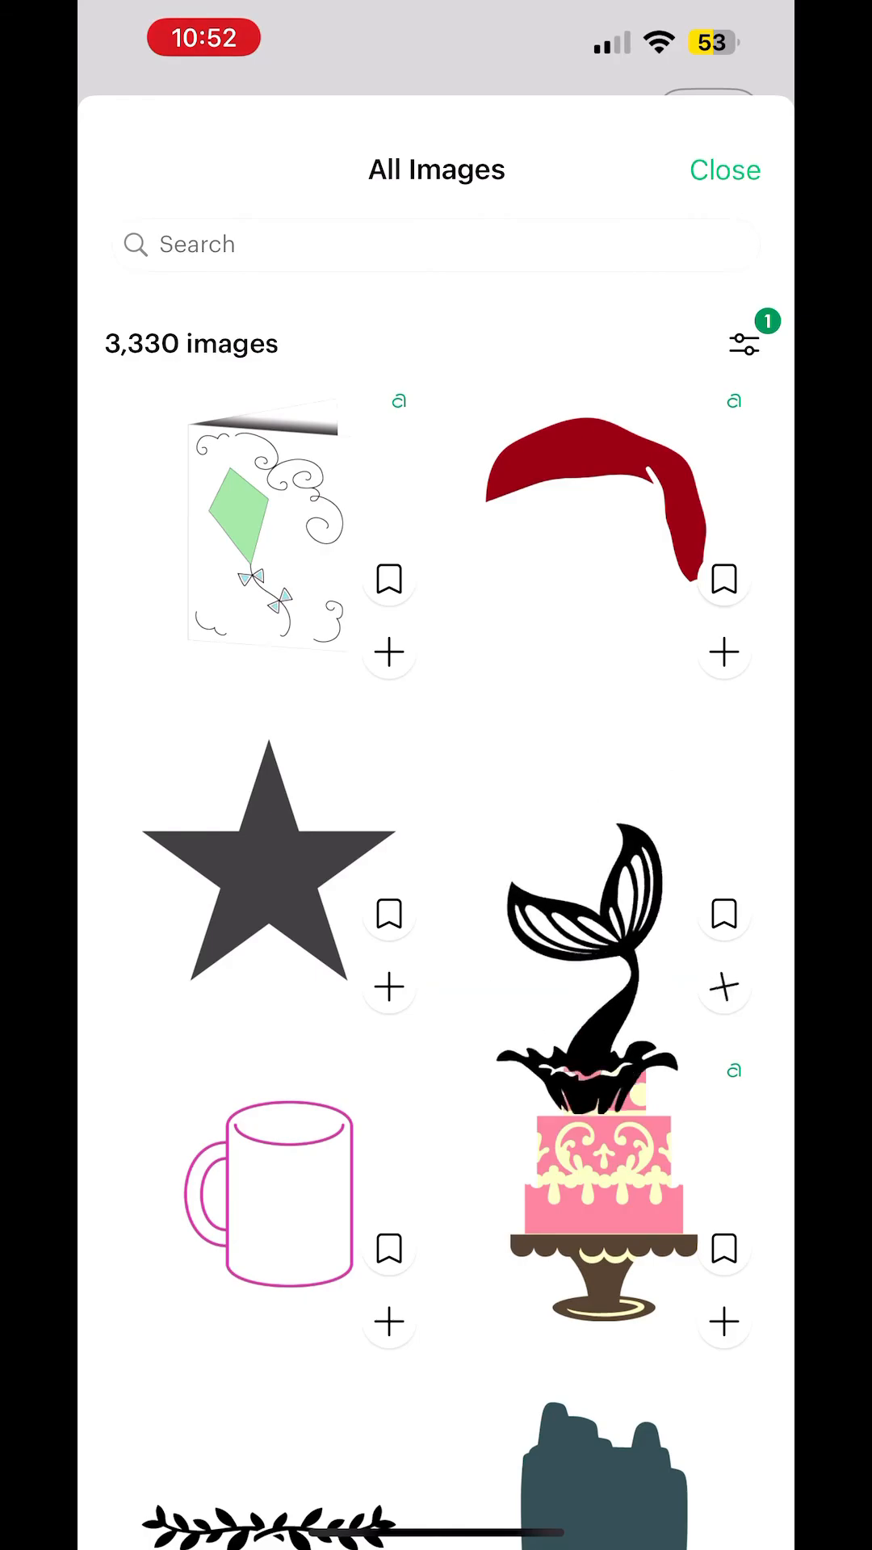
{"action": "left_click", "coordinate": [723, 986]}
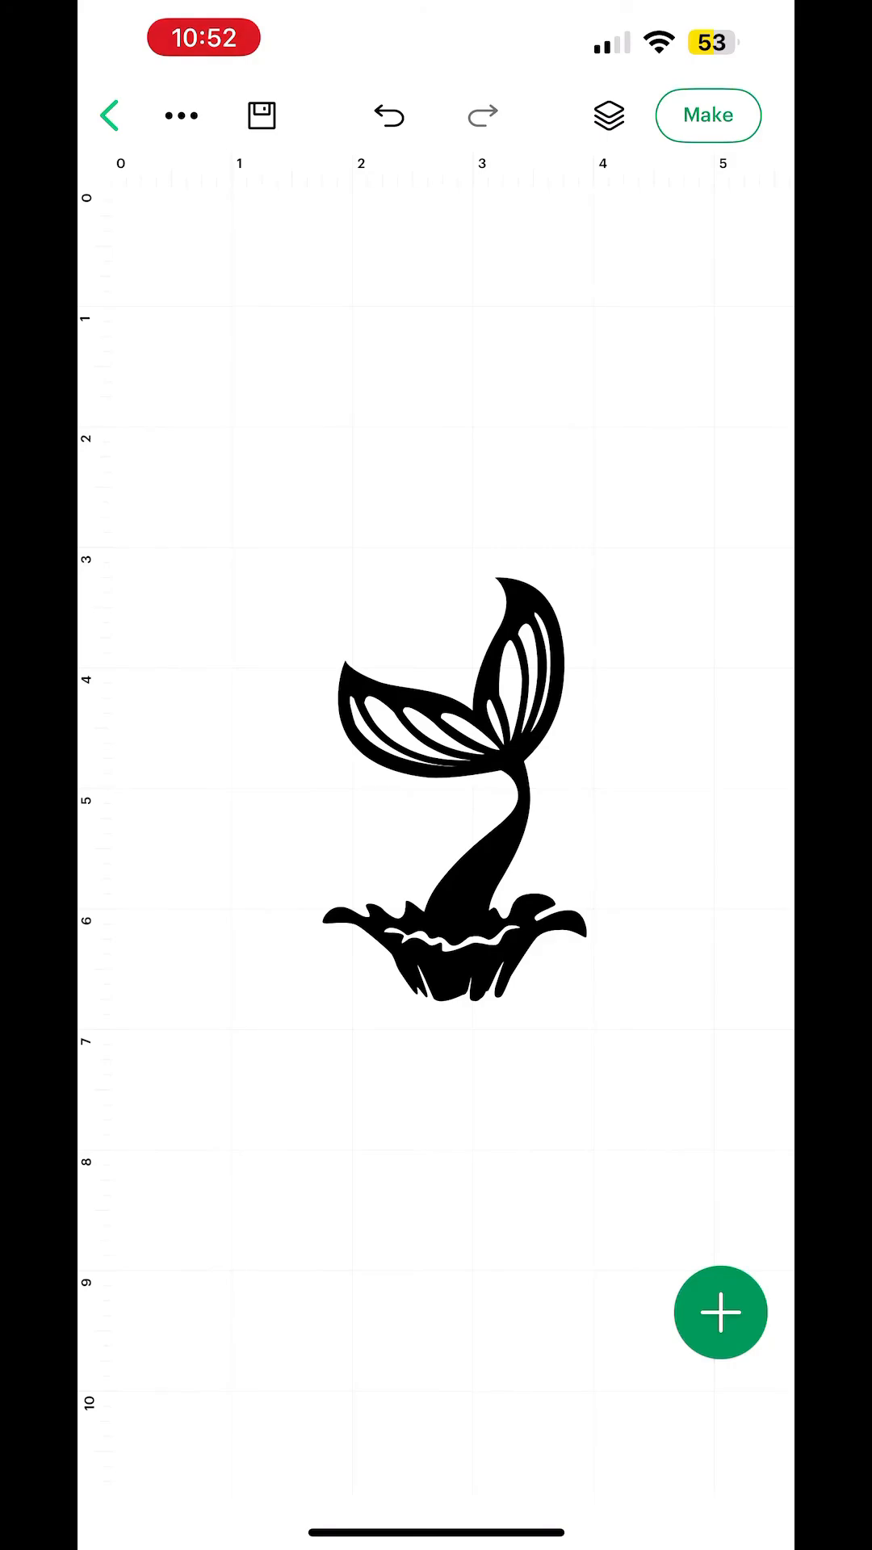
Step: Recolour the selected mermaid tail from black to blue via its Operation colour swatch
{"action": "left_click", "coordinate": [455, 801]}
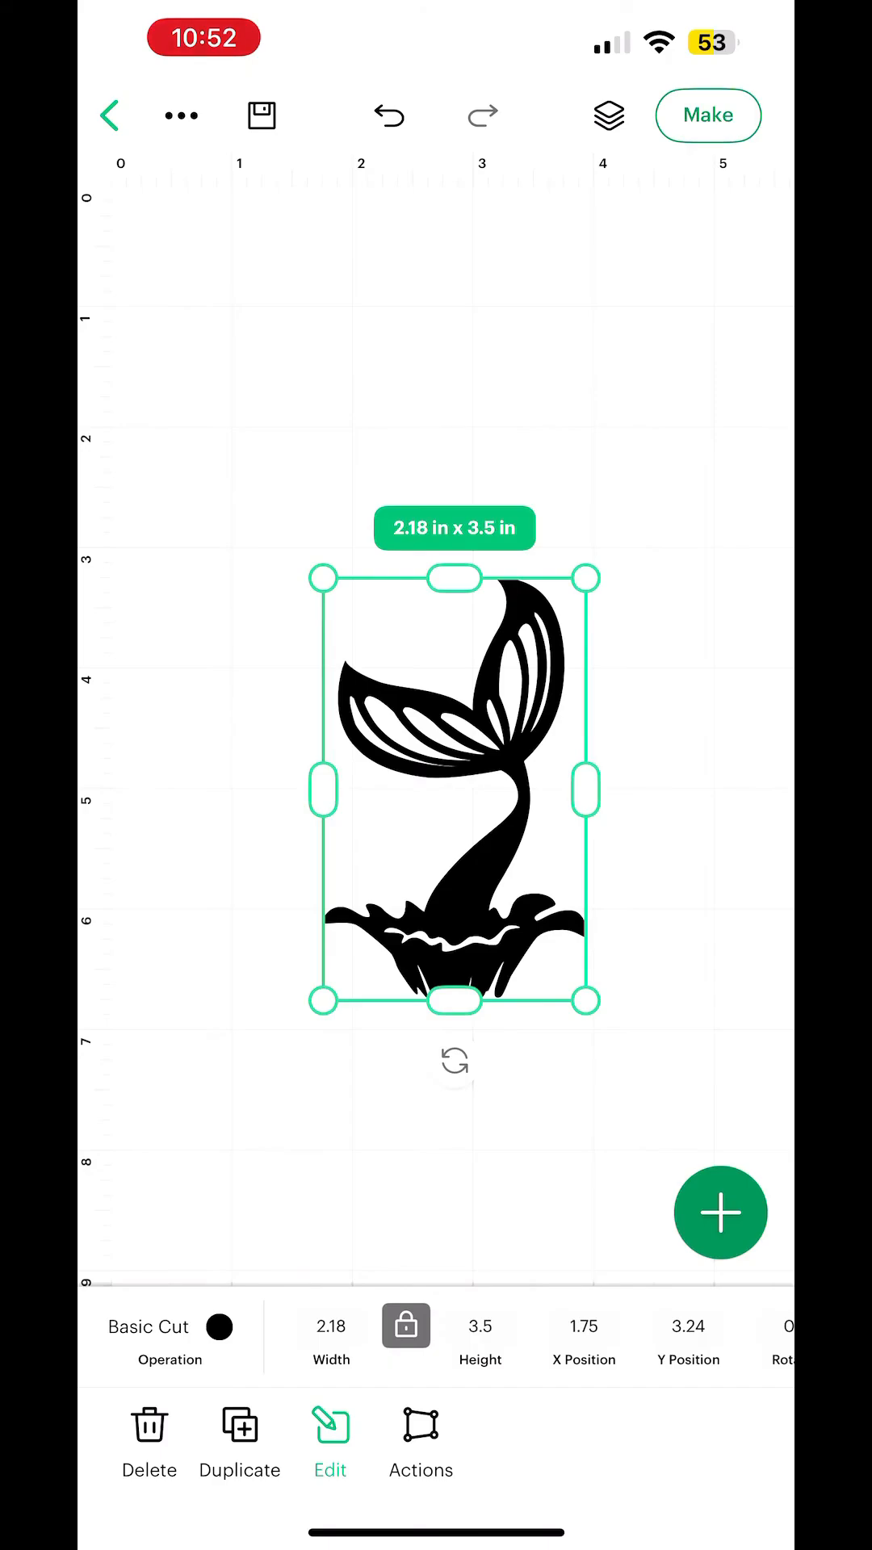
{"action": "left_click", "coordinate": [168, 1335]}
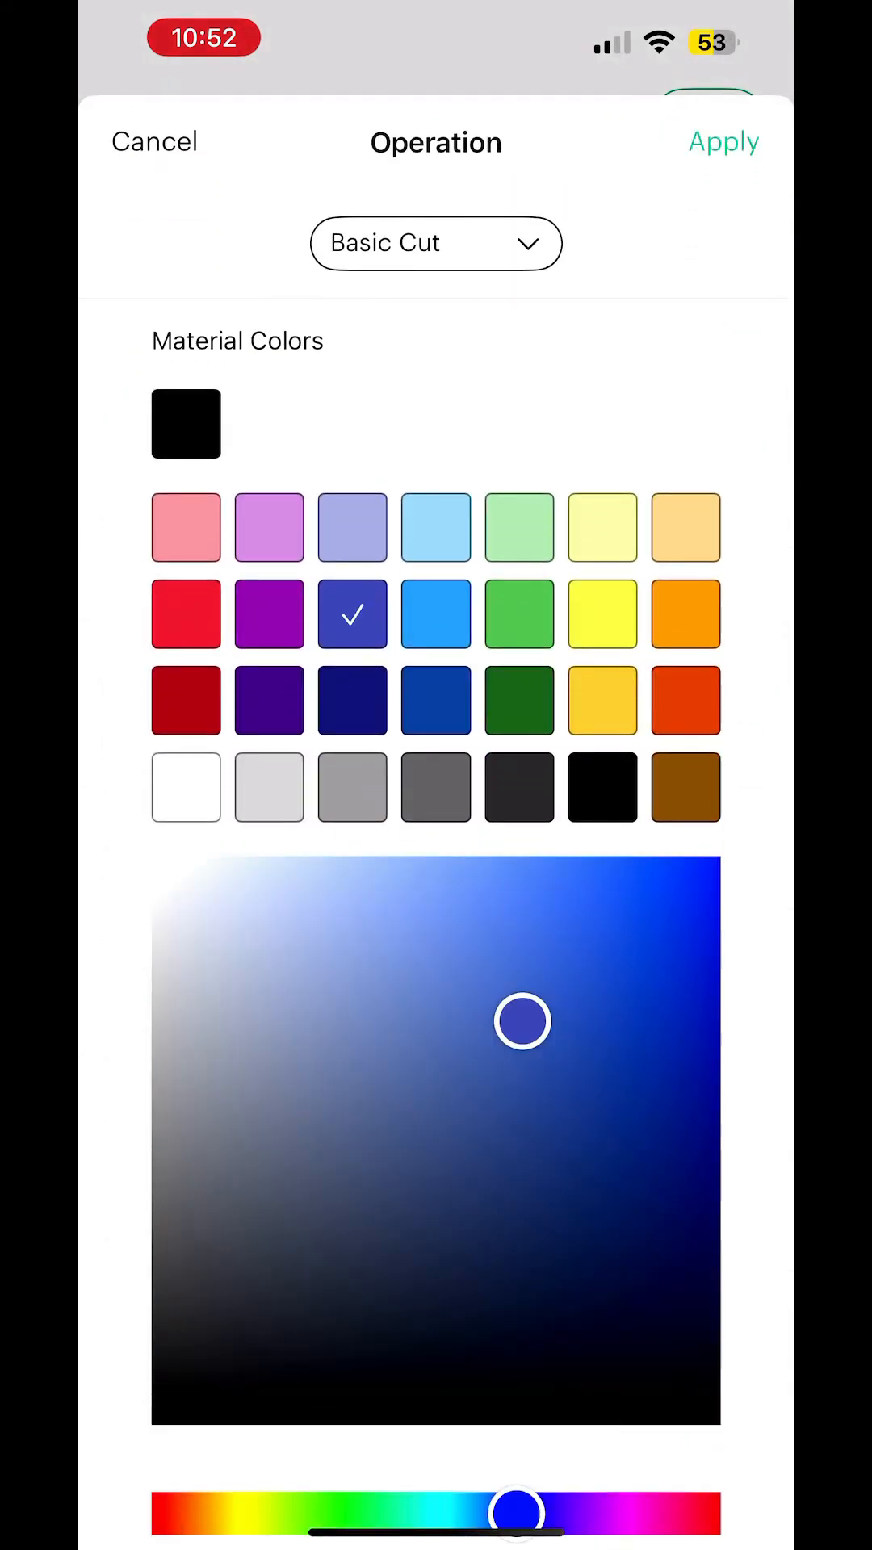
{"action": "left_click", "coordinate": [723, 142]}
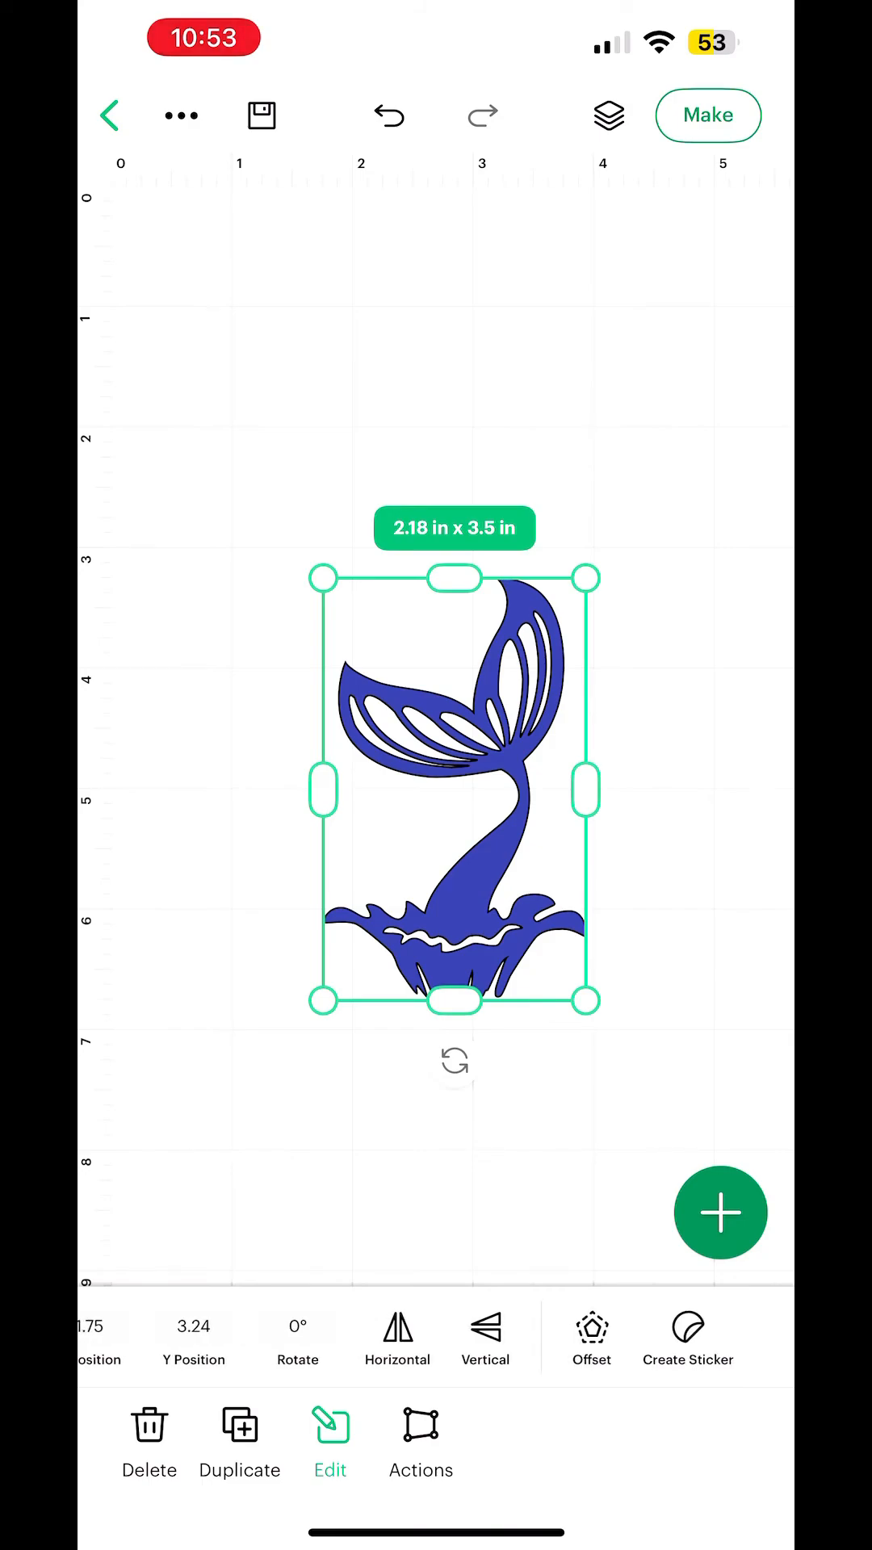
{"action": "left_click", "coordinate": [420, 1439]}
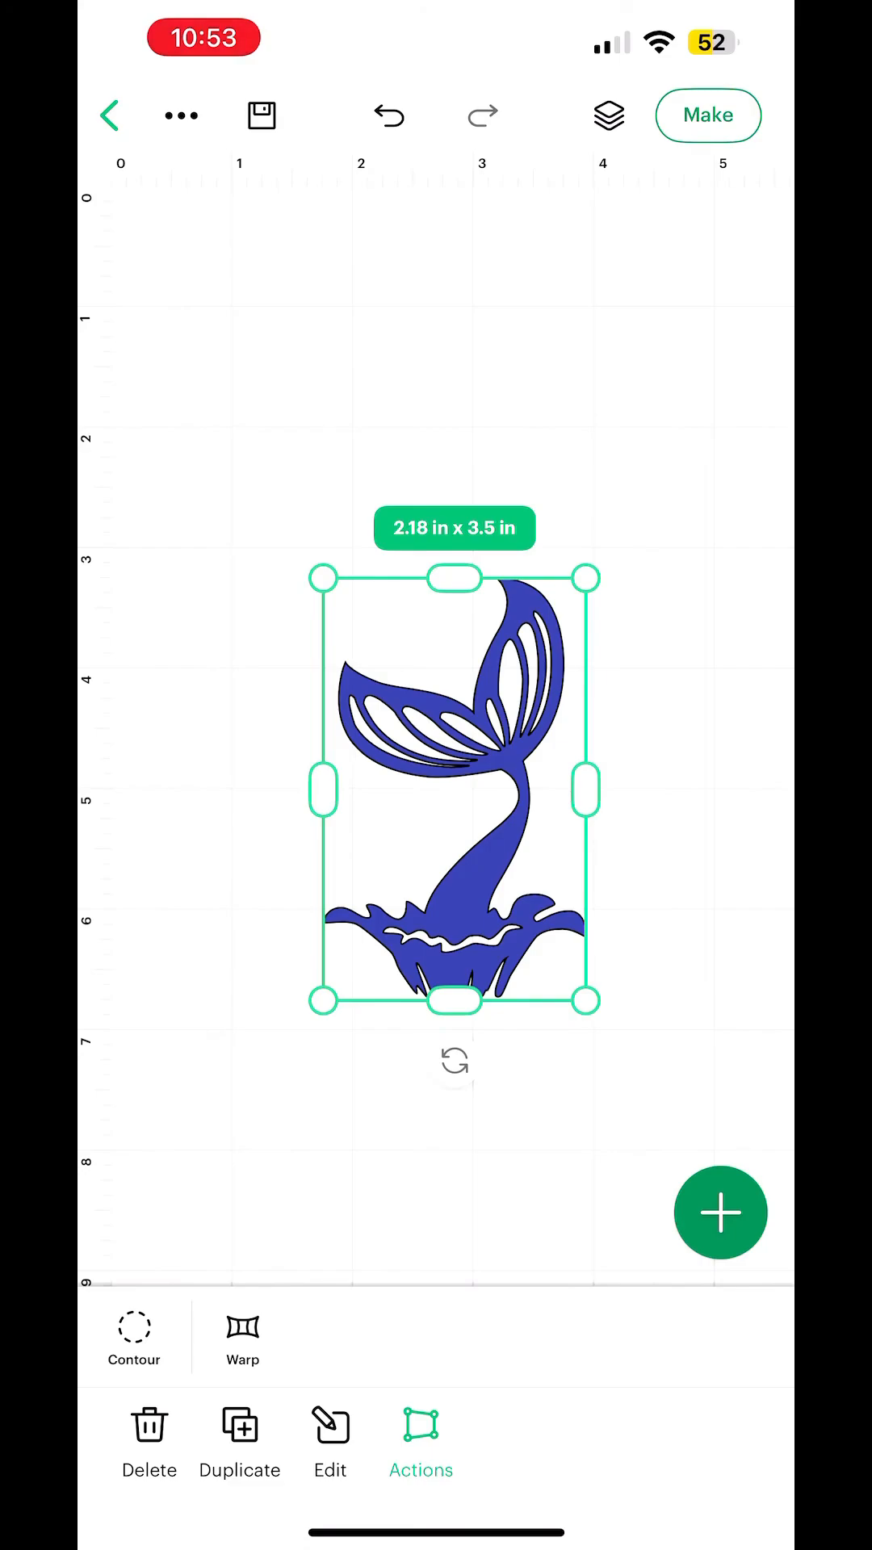
Step: Add a heart from the basic shapes onto the canvas
{"action": "left_click", "coordinate": [330, 1443]}
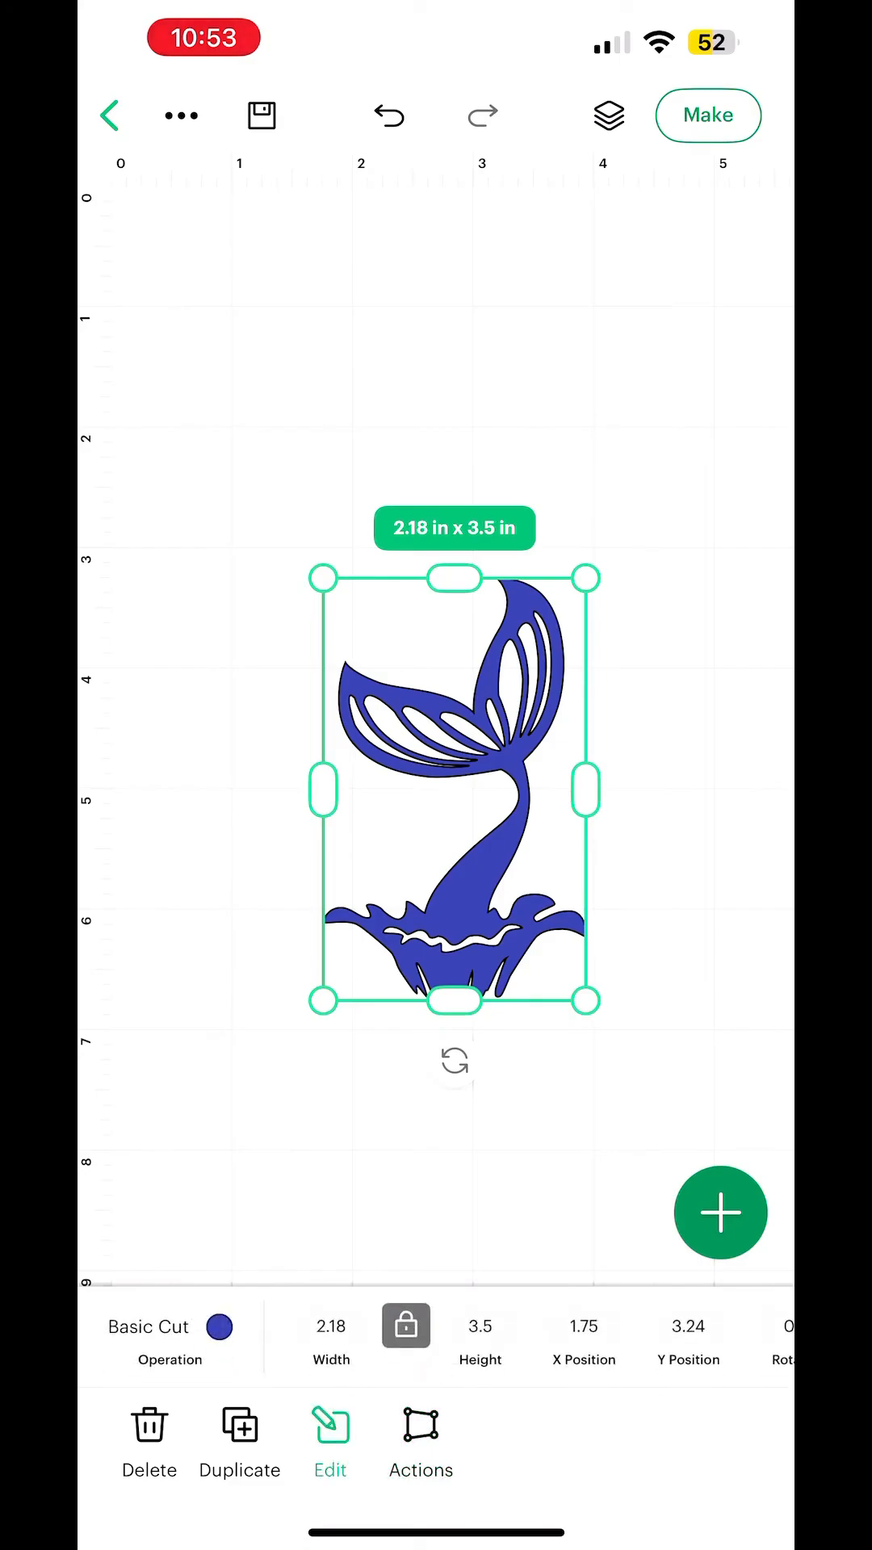
{"action": "left_click", "coordinate": [720, 1212]}
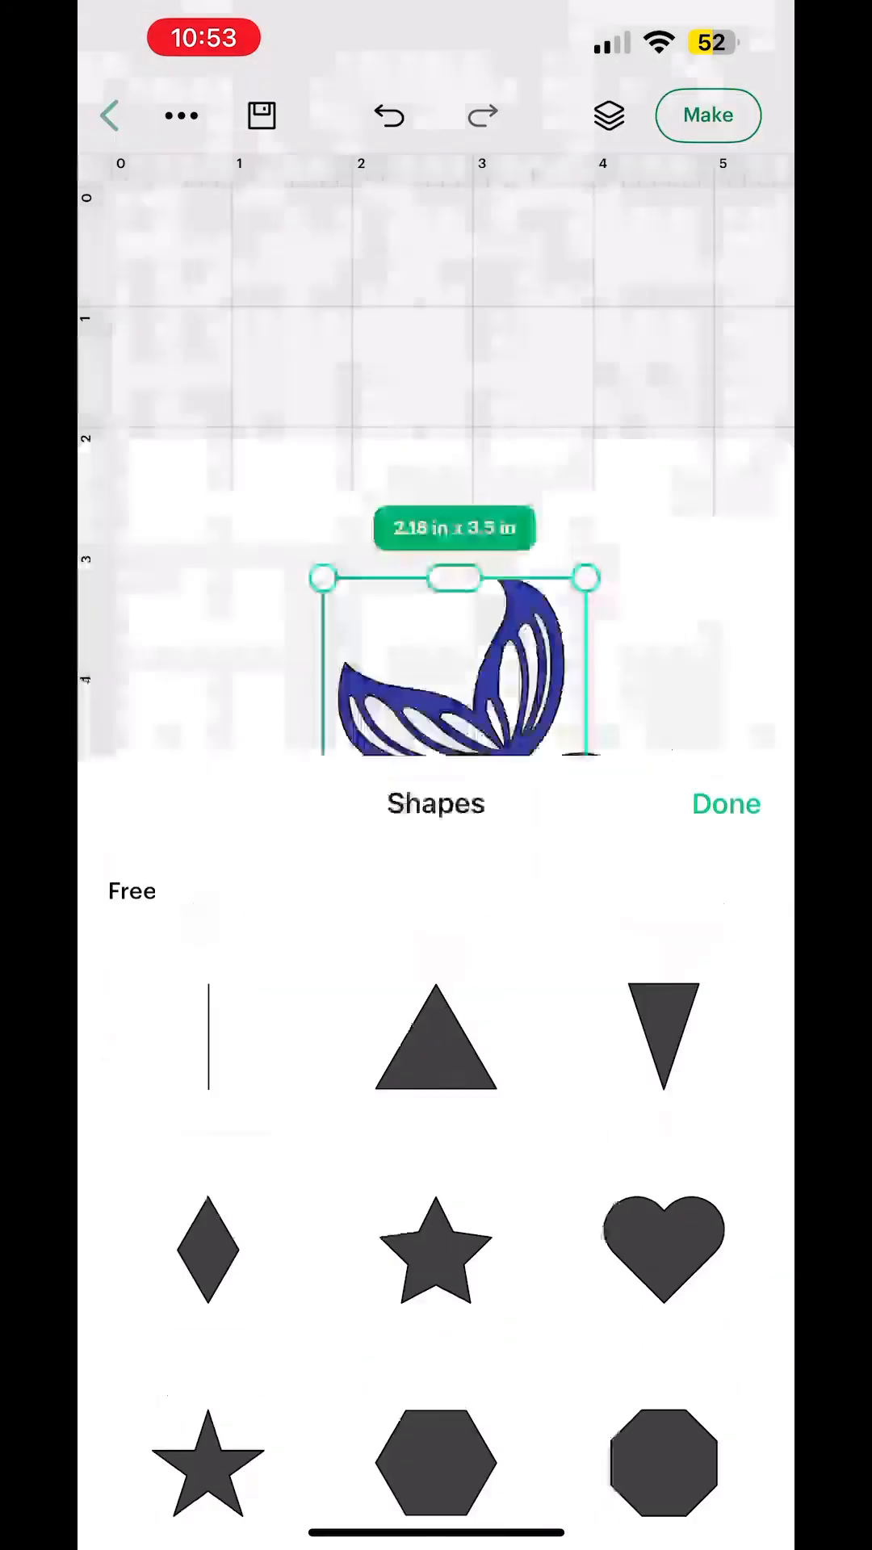
{"action": "left_click", "coordinate": [664, 1246]}
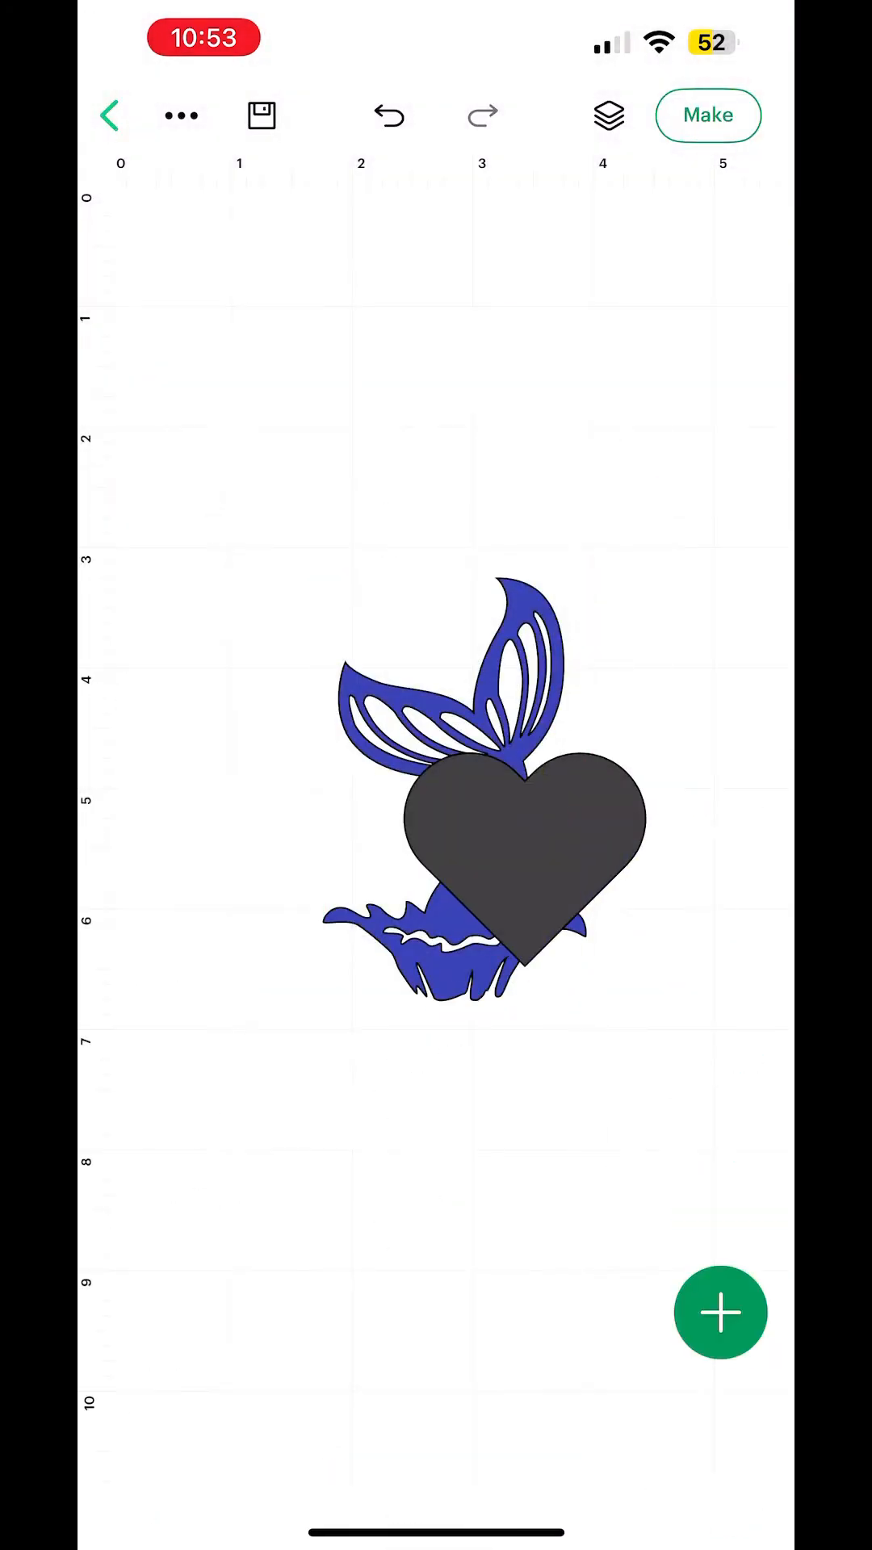
Step: Move the heart above the tail's left fin and shrink it onto the fin tip
{"action": "left_click_drag", "start_coordinate": [523, 839], "coordinate": [326, 603]}
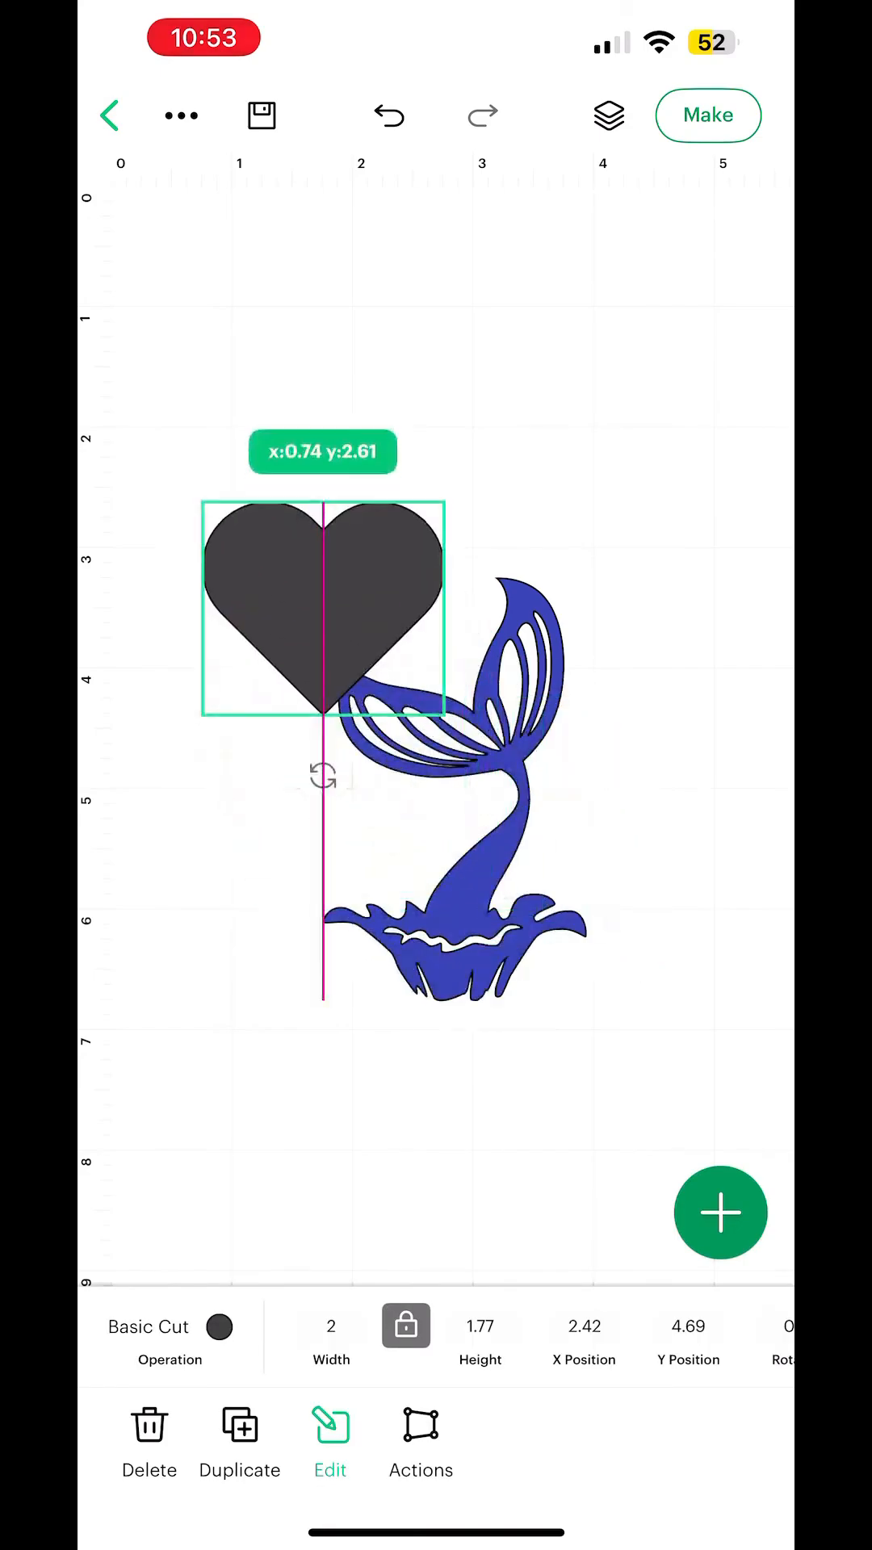
{"action": "left_click_drag", "start_coordinate": [447, 712], "coordinate": [420, 712]}
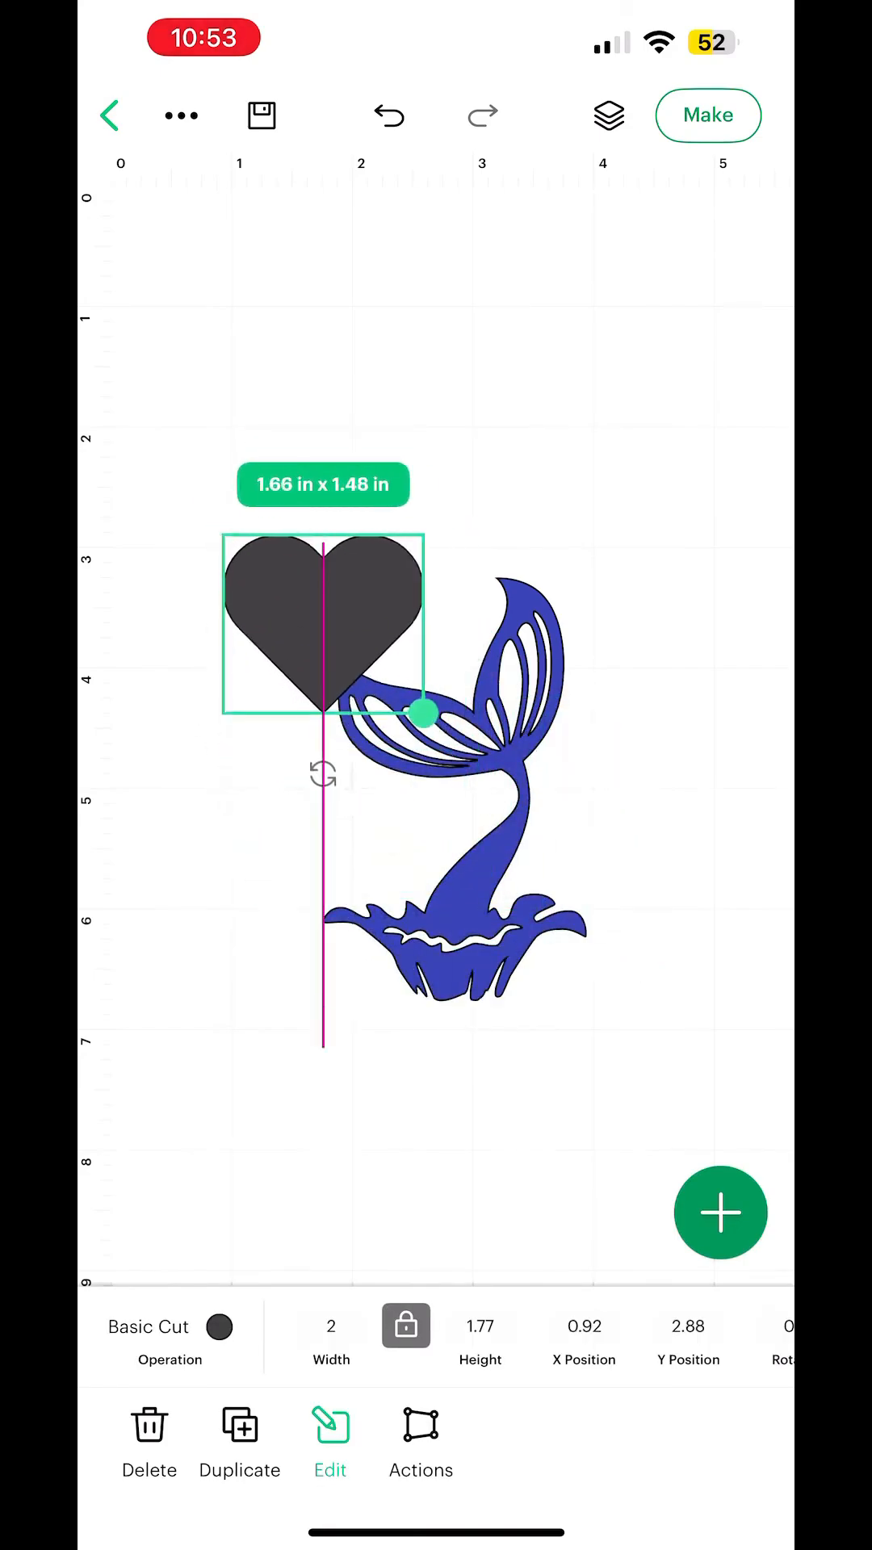
{"action": "left_click_drag", "start_coordinate": [422, 712], "coordinate": [356, 712]}
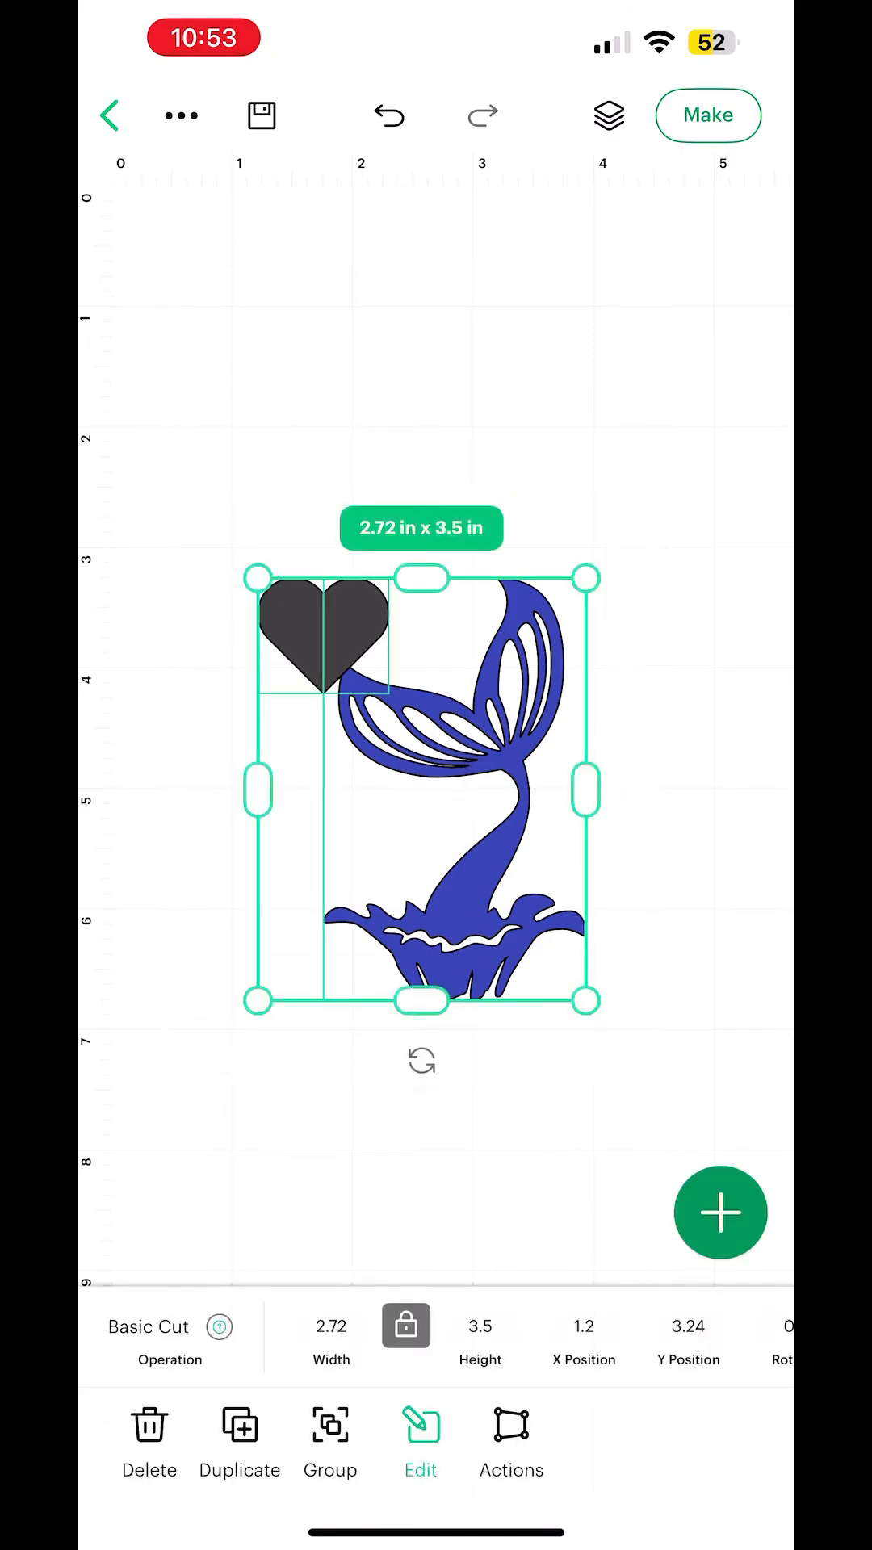
Step: Weld the heart and tail into one blue shape and enlarge it to about 5.7 by 7.35 inches
{"action": "left_click", "coordinate": [512, 1443]}
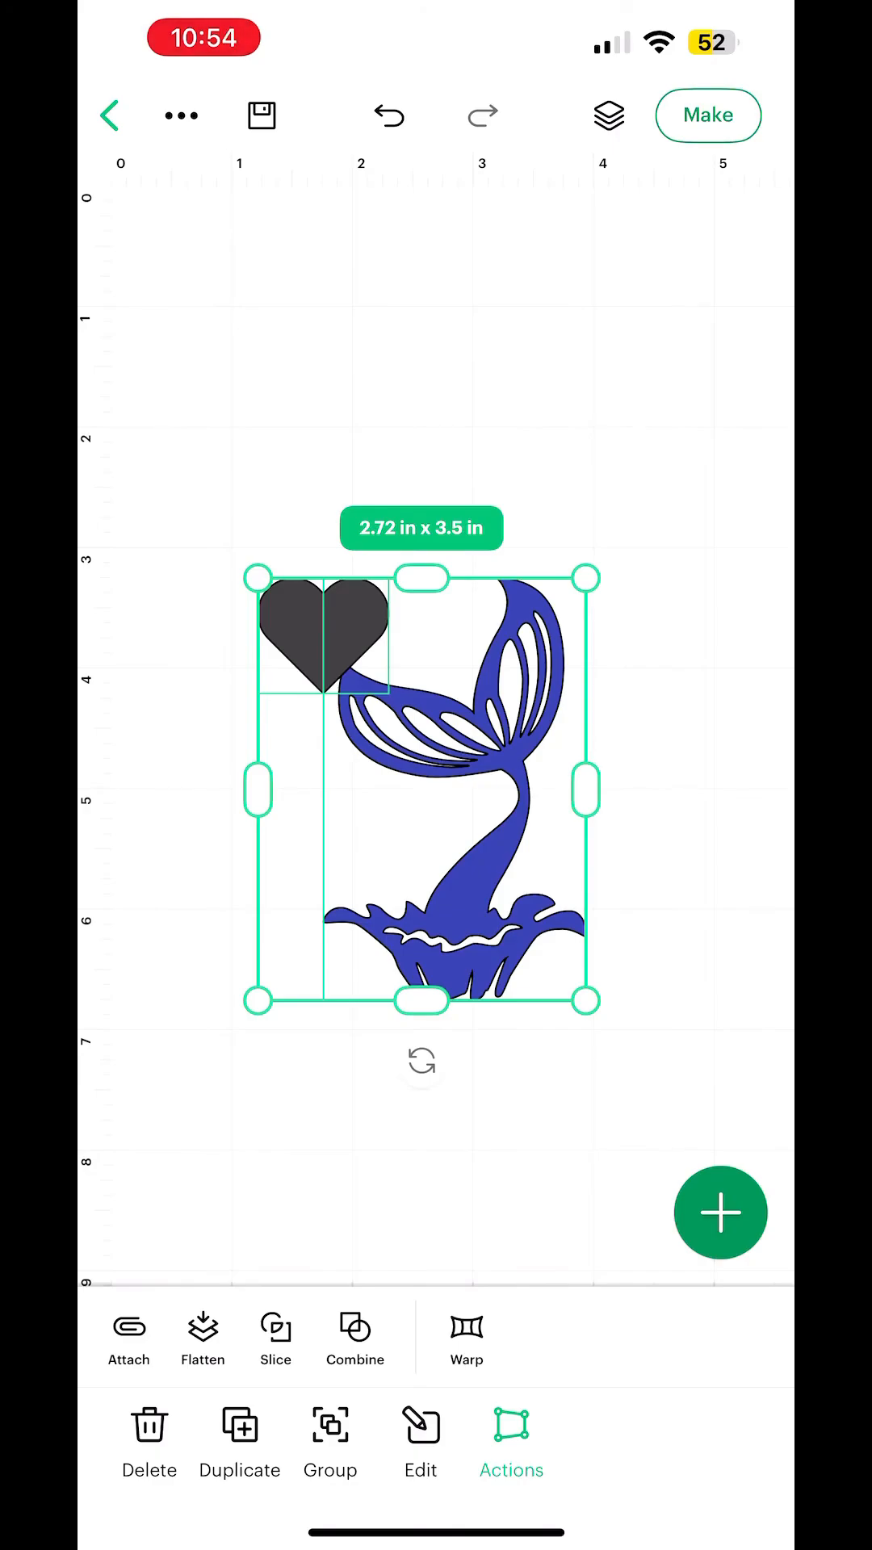
{"action": "left_click", "coordinate": [511, 1443]}
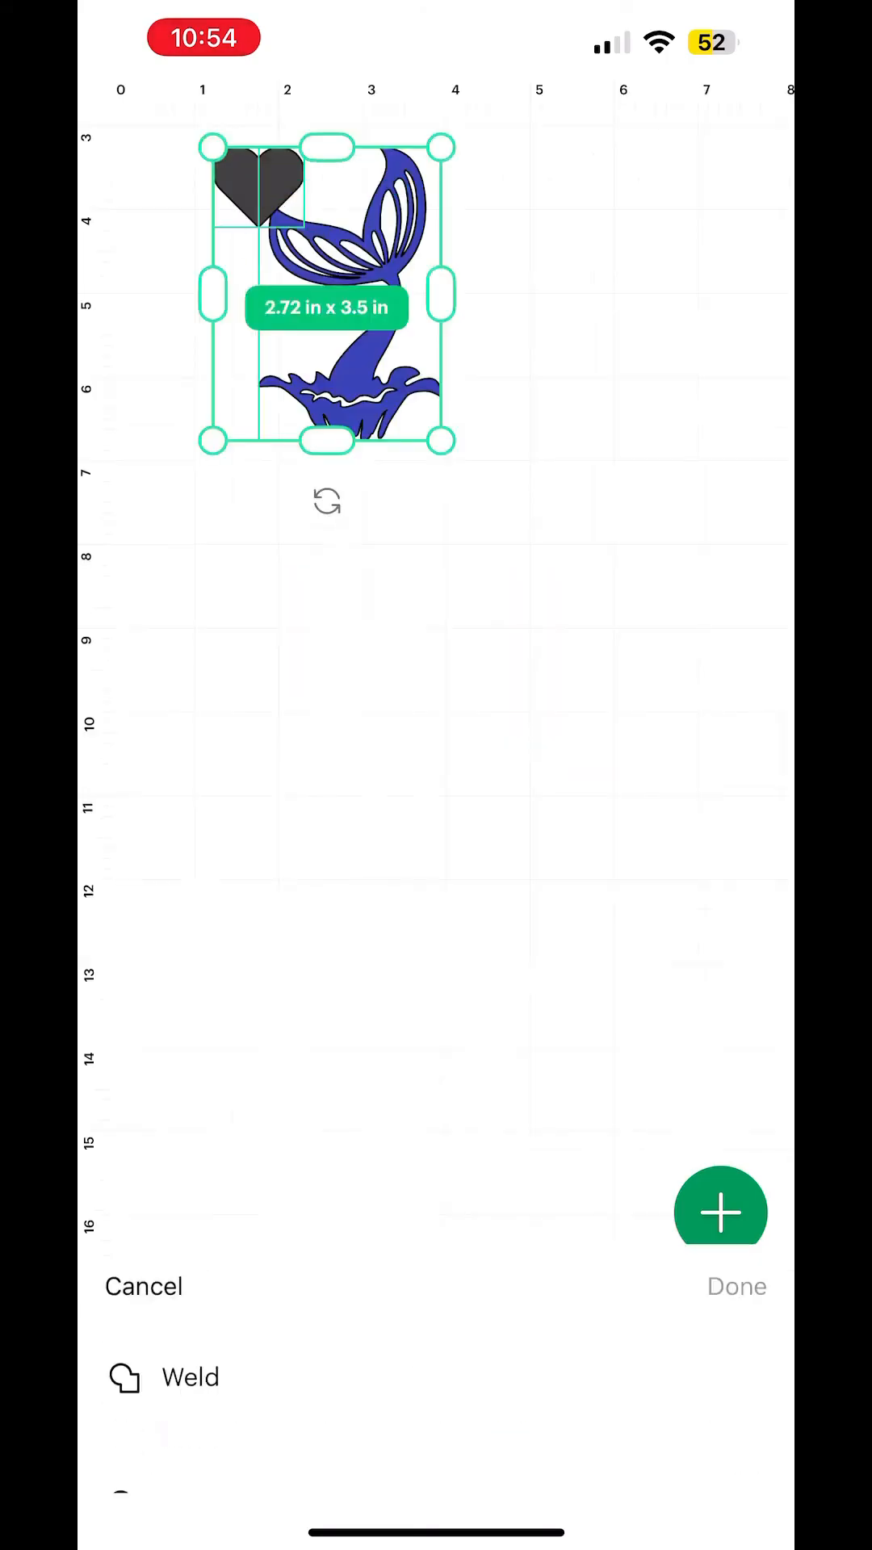
{"action": "left_click", "coordinate": [187, 1377]}
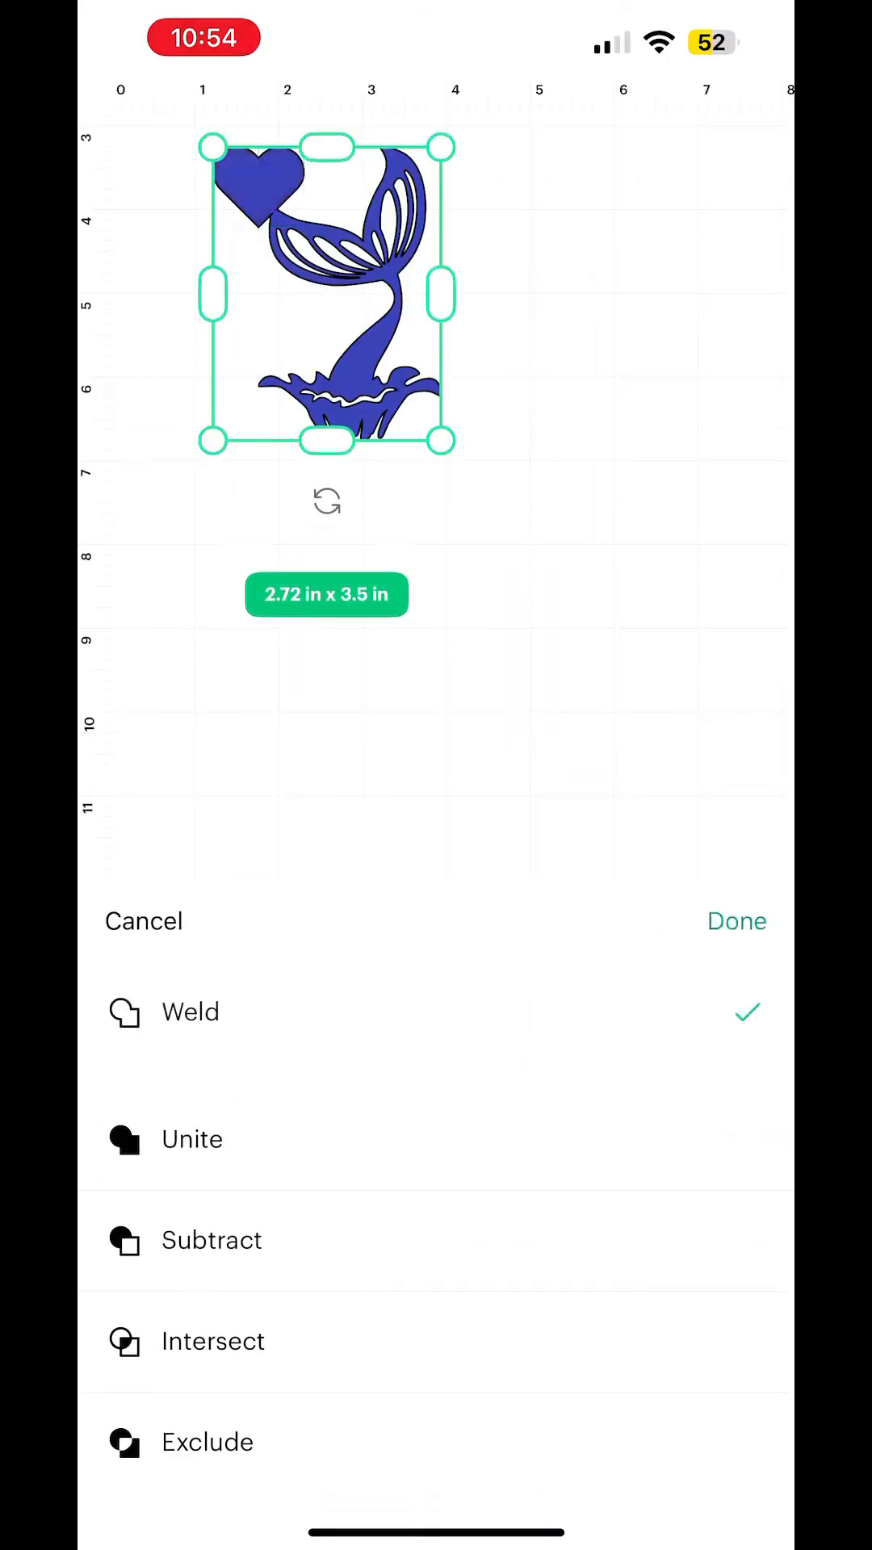
{"action": "left_click", "coordinate": [736, 920]}
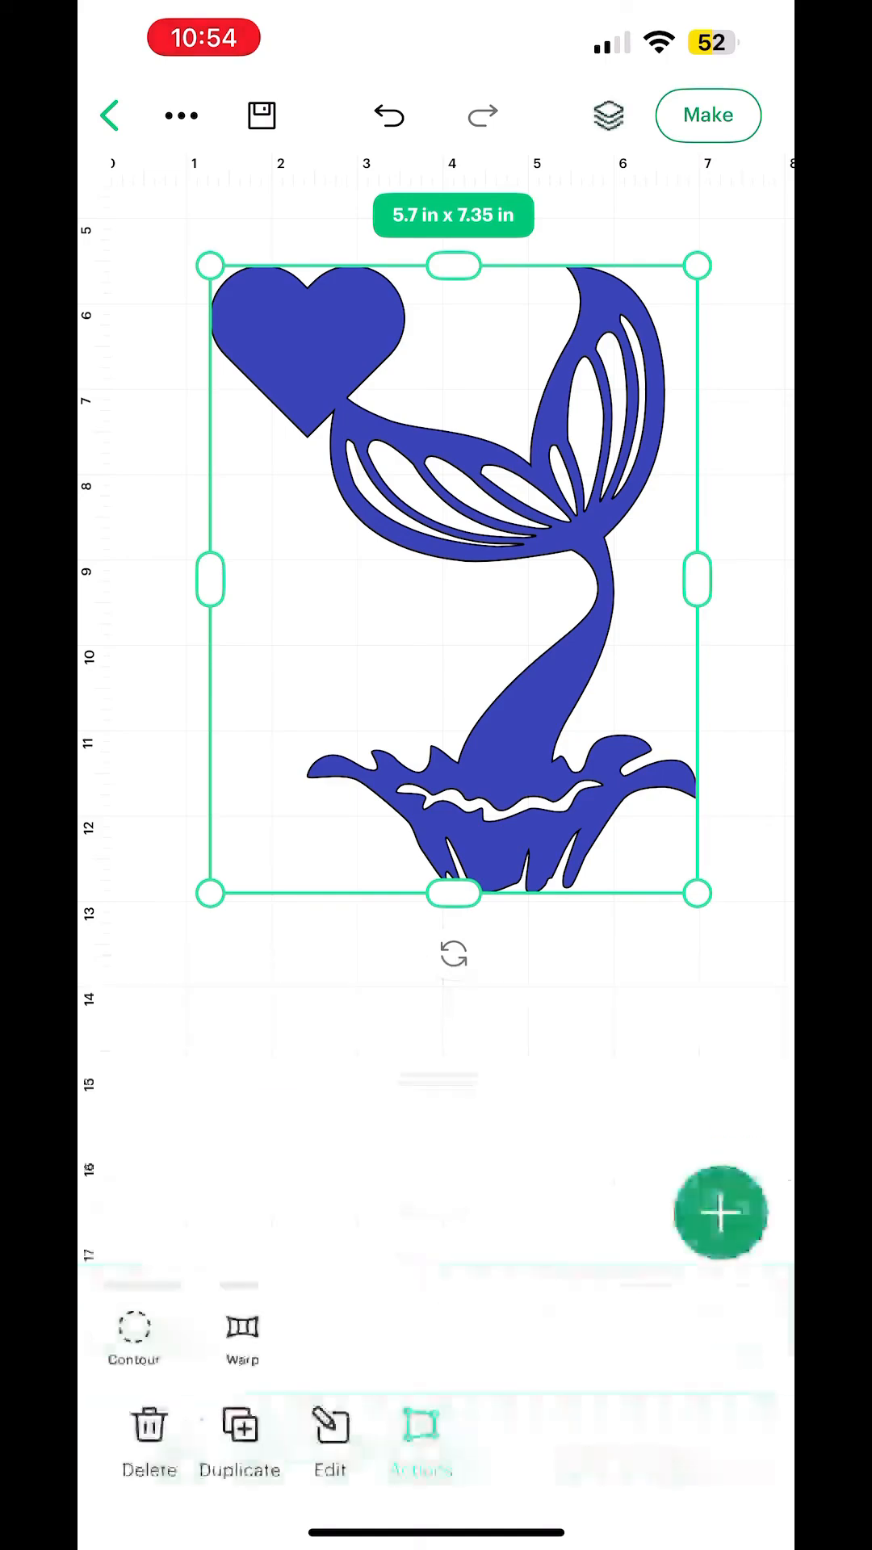
{"action": "left_click", "coordinate": [420, 1444]}
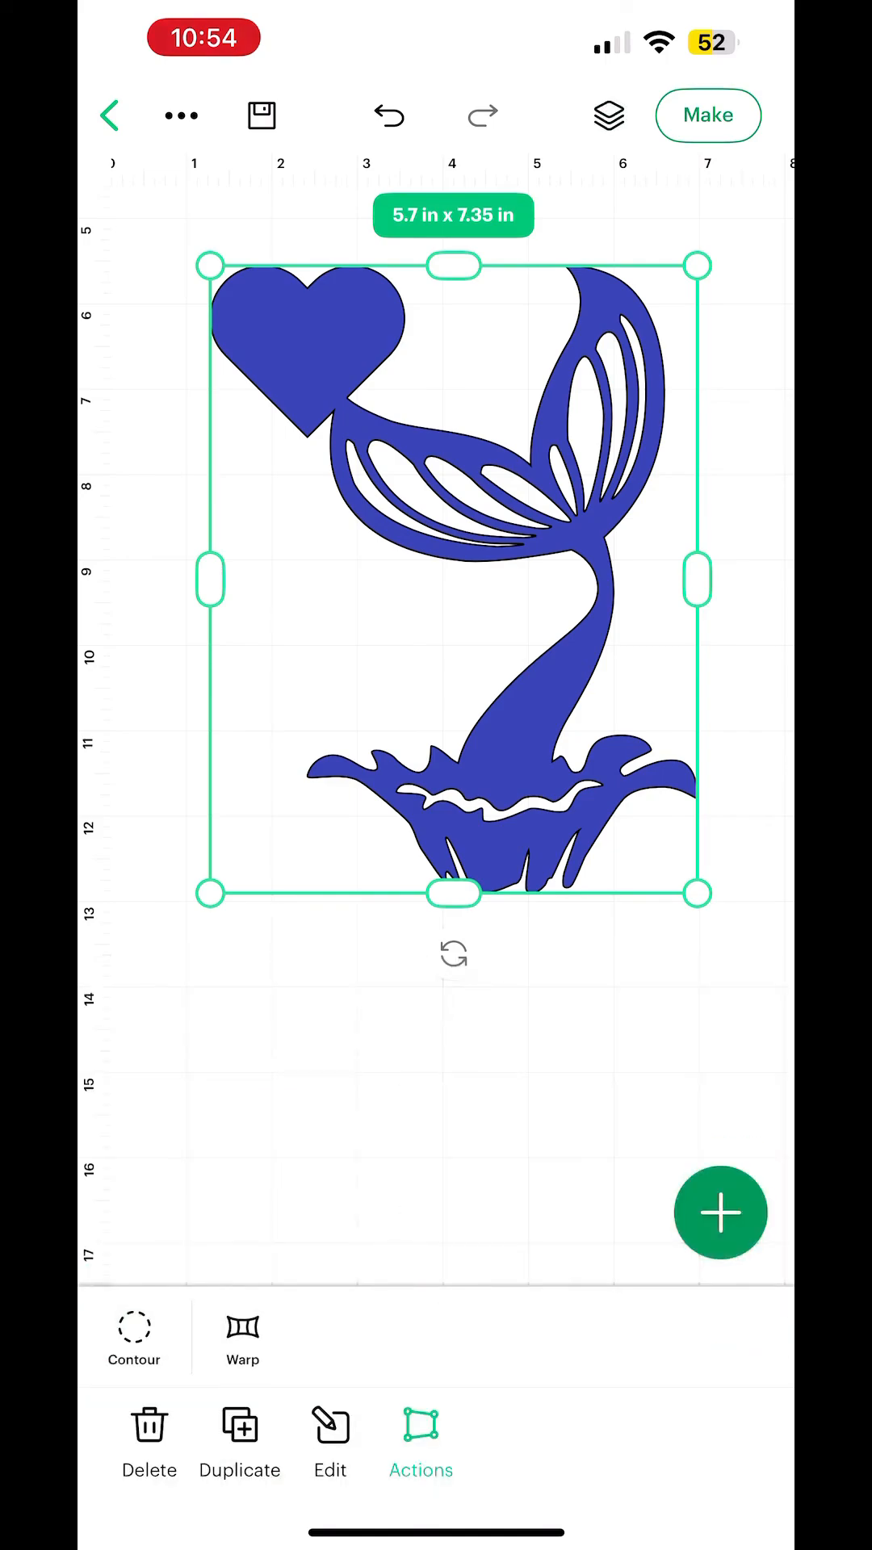